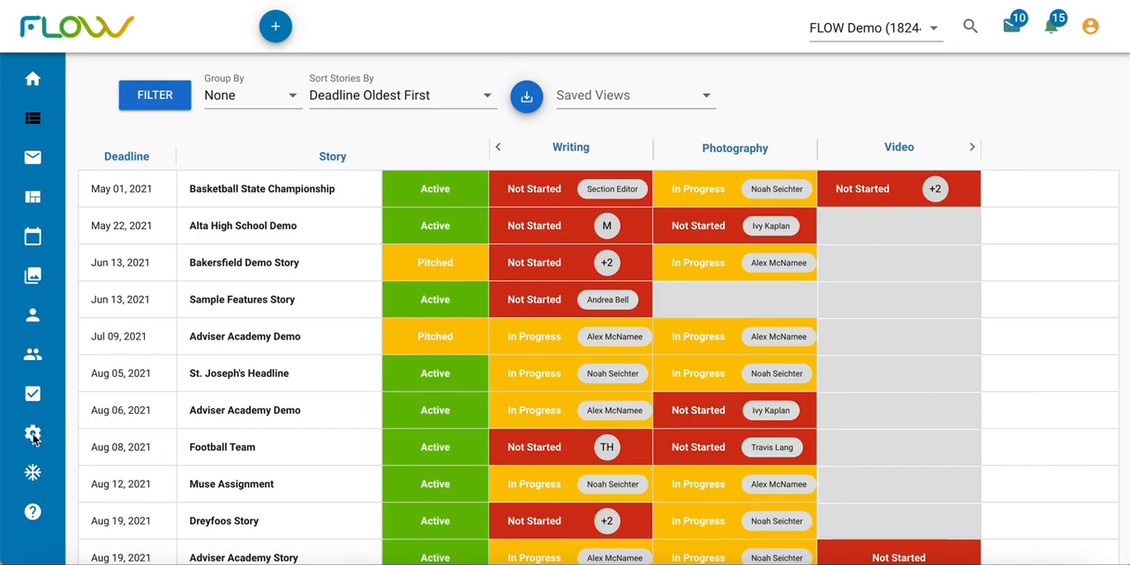
Go to the Grading Rubrics settings page, which lists no rubrics yet.
click(31, 432)
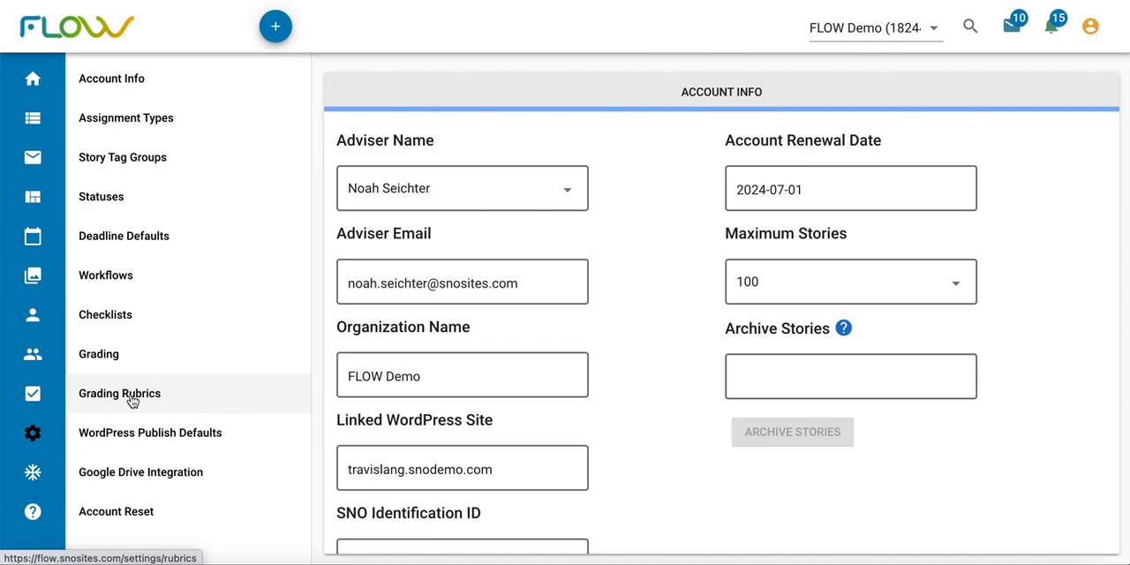
click(120, 392)
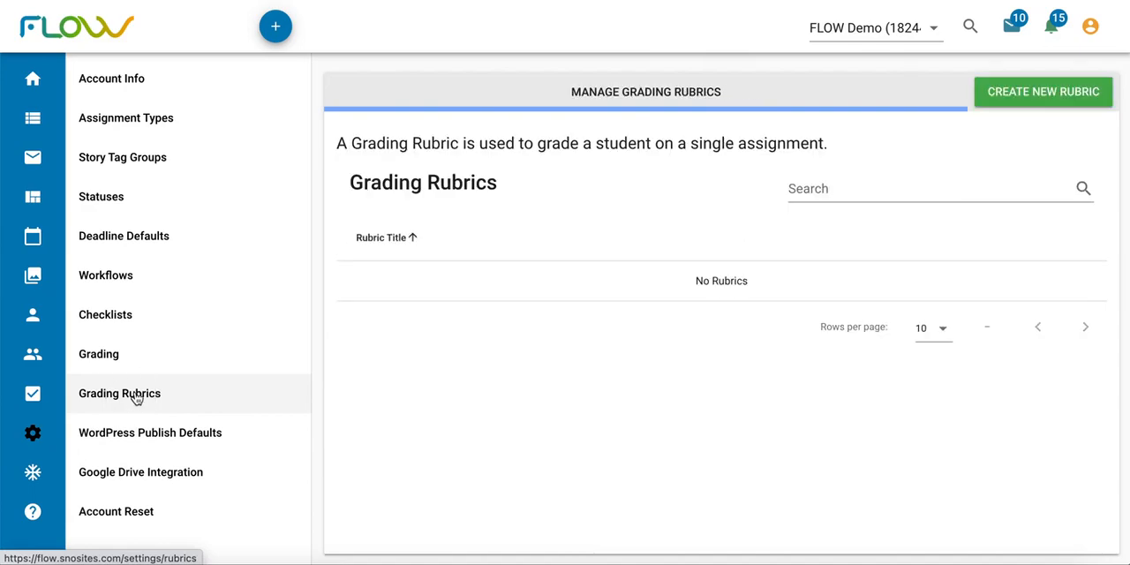
mouse_move(731, 413)
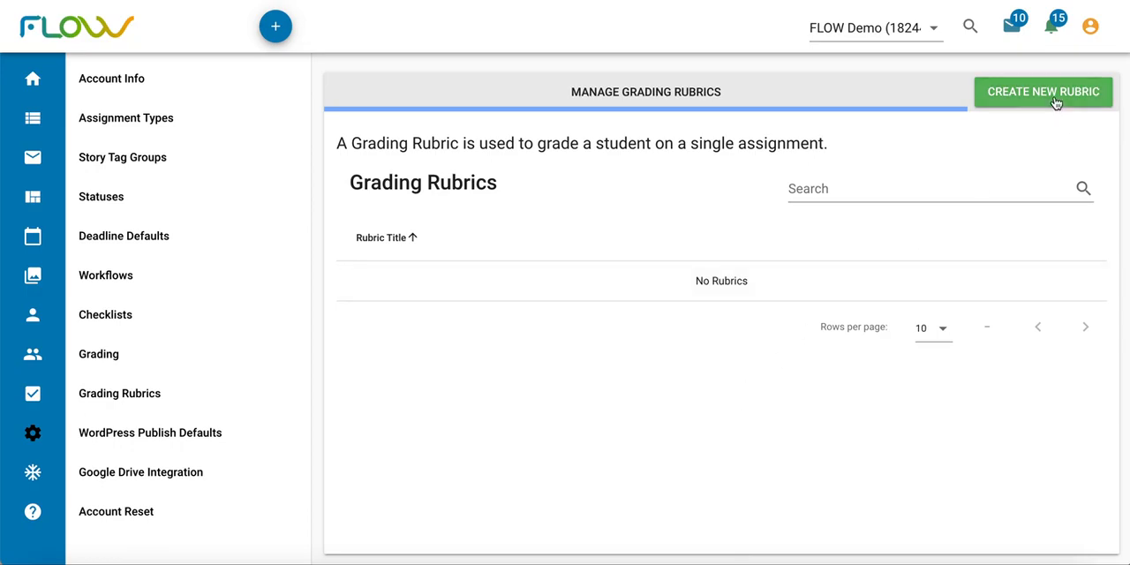
Create a new rubric titled 'Writing Rubric' assigned to the Writing assignment type.
click(1042, 91)
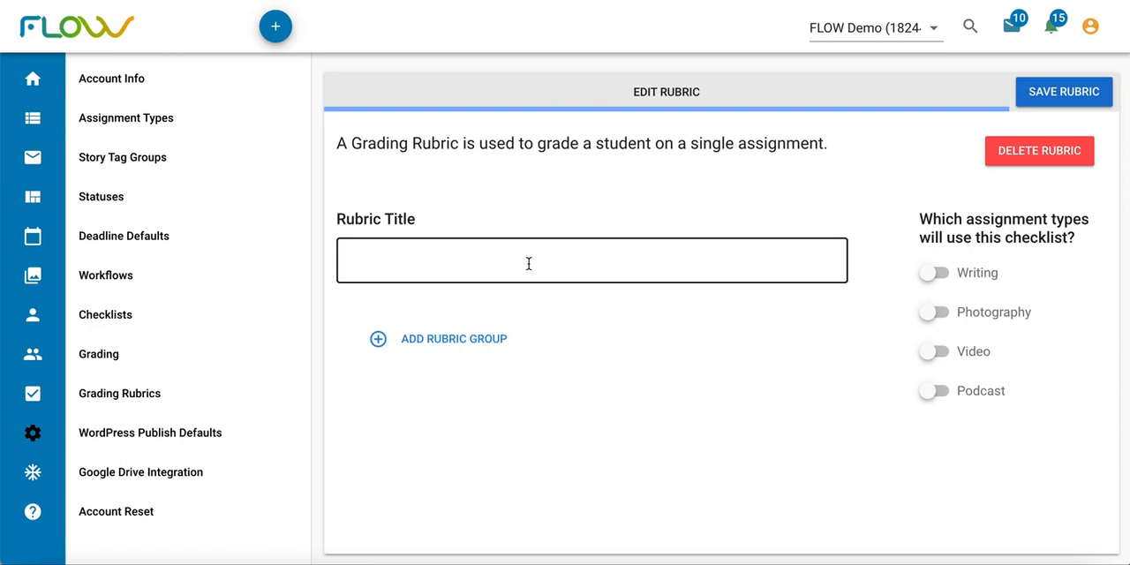
text(Writing Rubric)
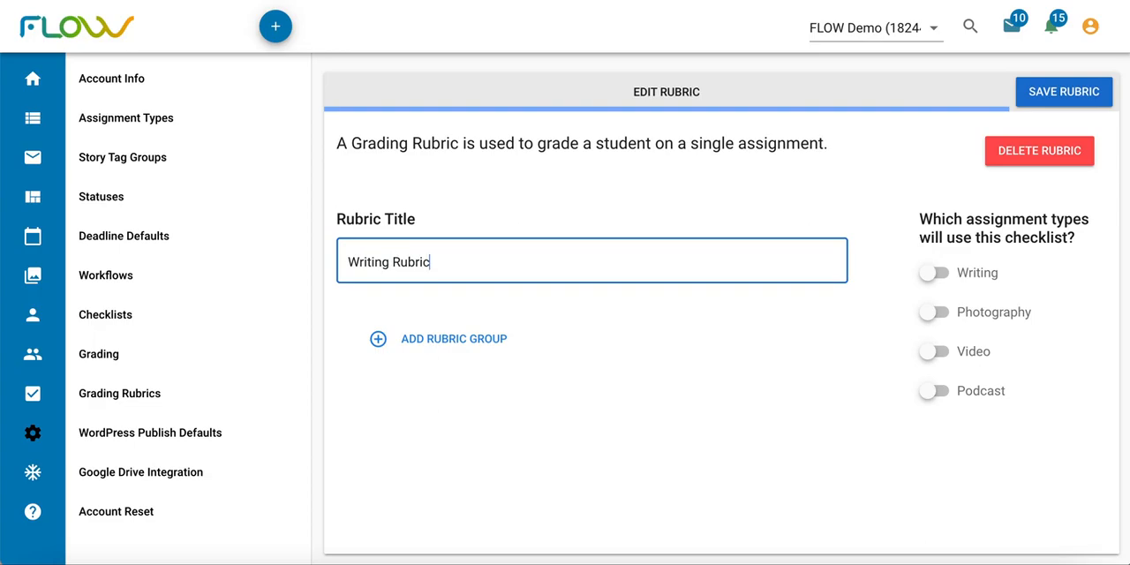
mouse_move(891, 279)
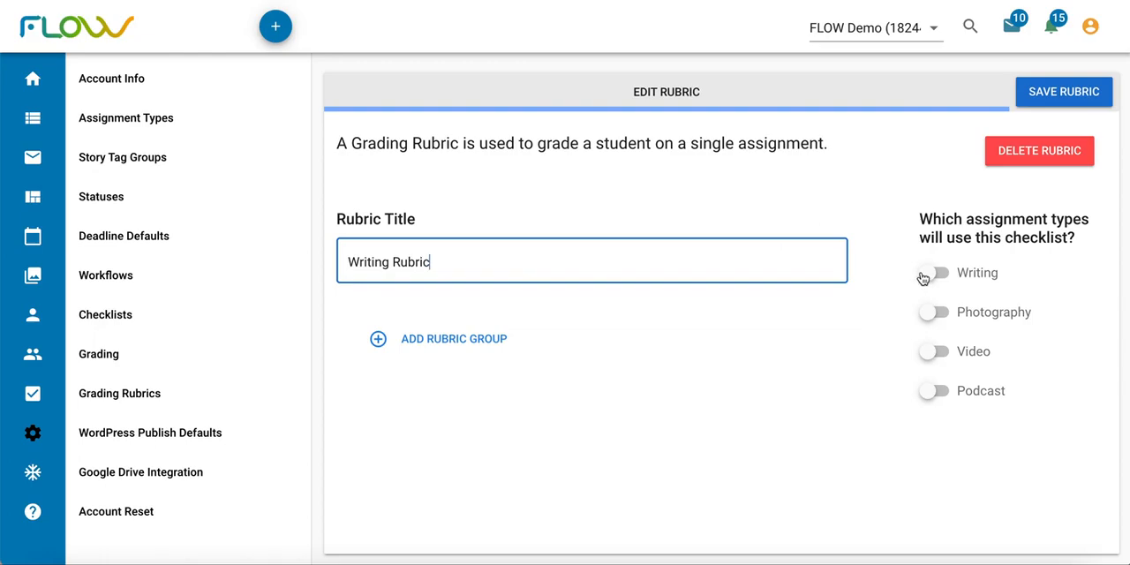
click(932, 272)
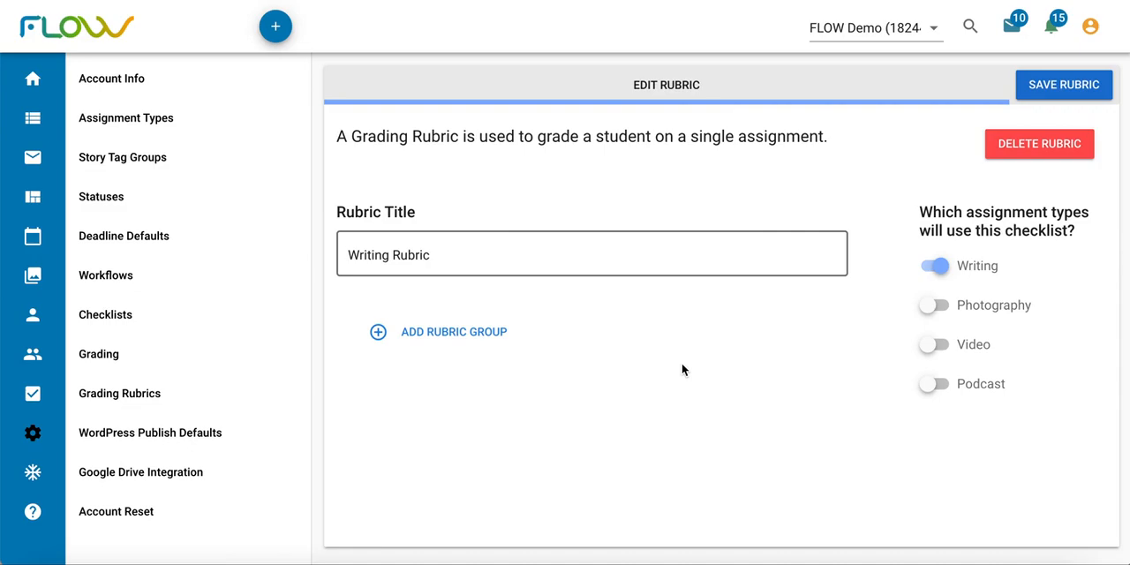
mouse_move(621, 360)
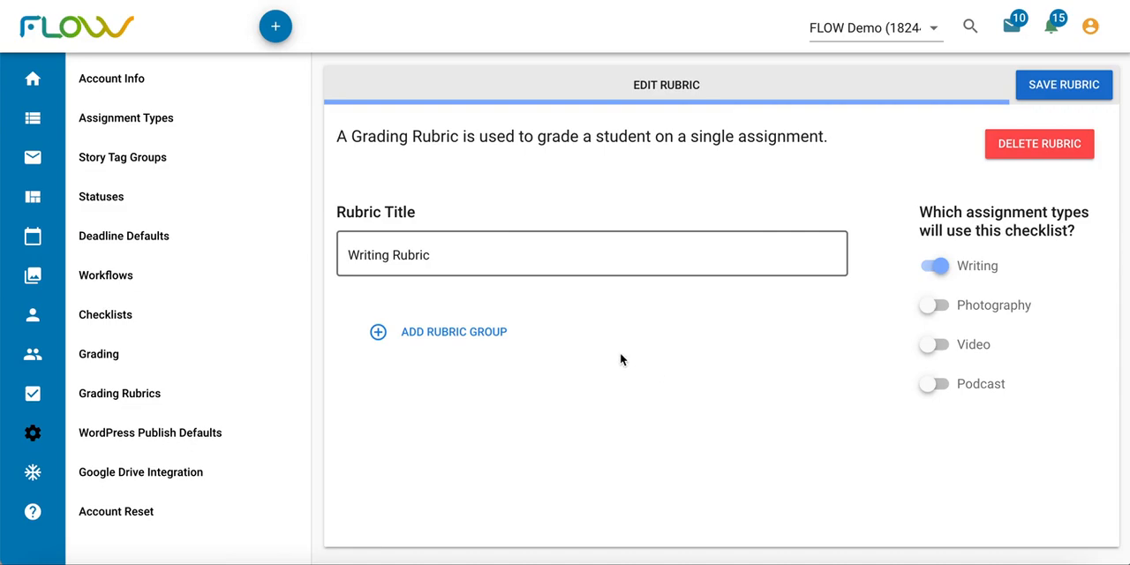
mouse_move(487, 363)
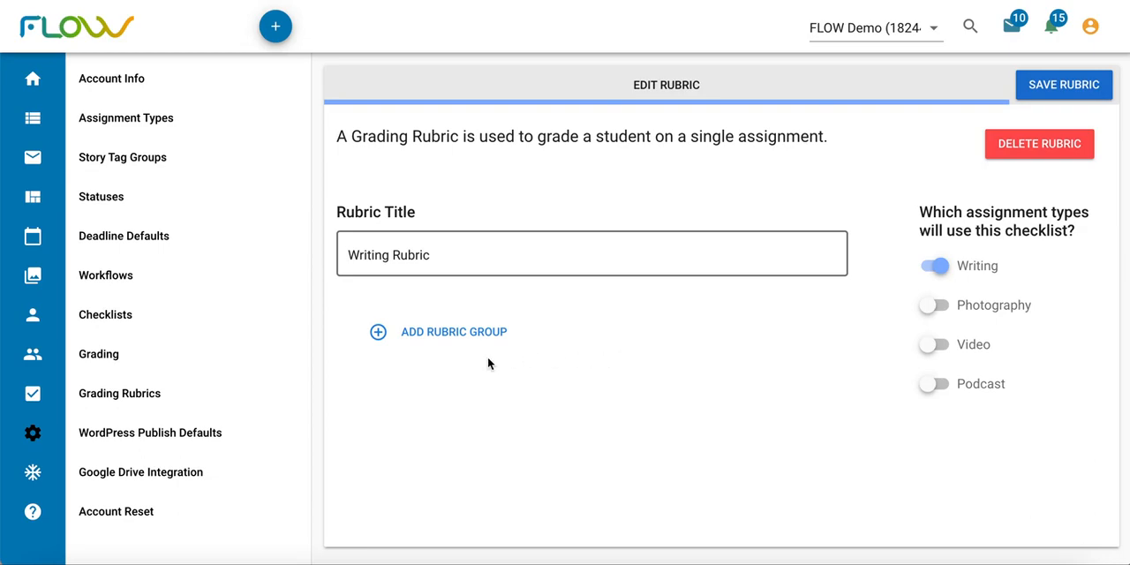
Add two criteria groups named 'Interviewing' and 'Writing' to the rubric.
click(378, 332)
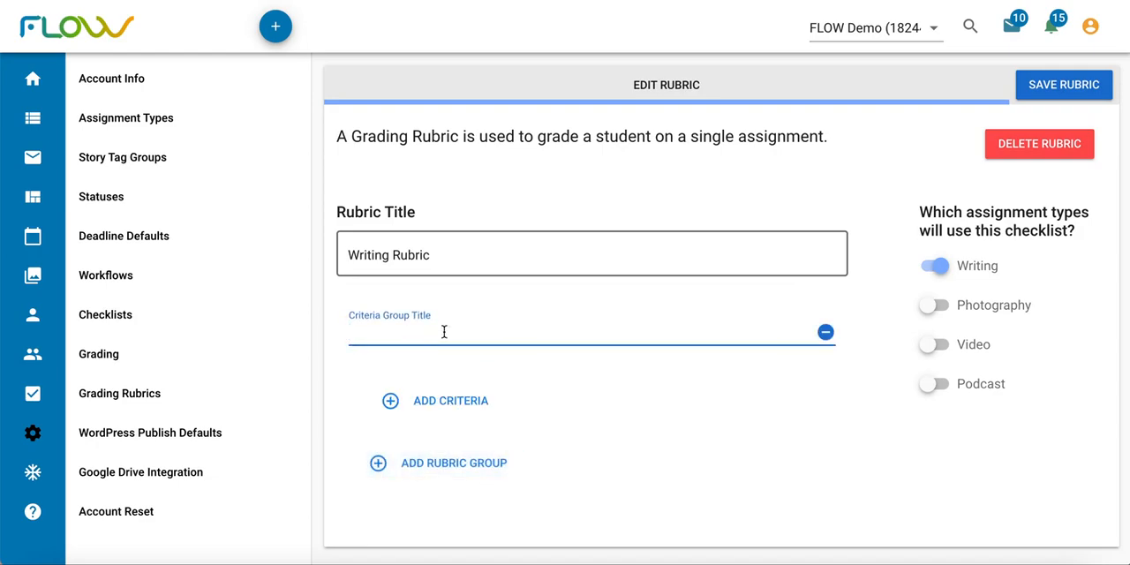
text(Intervie)
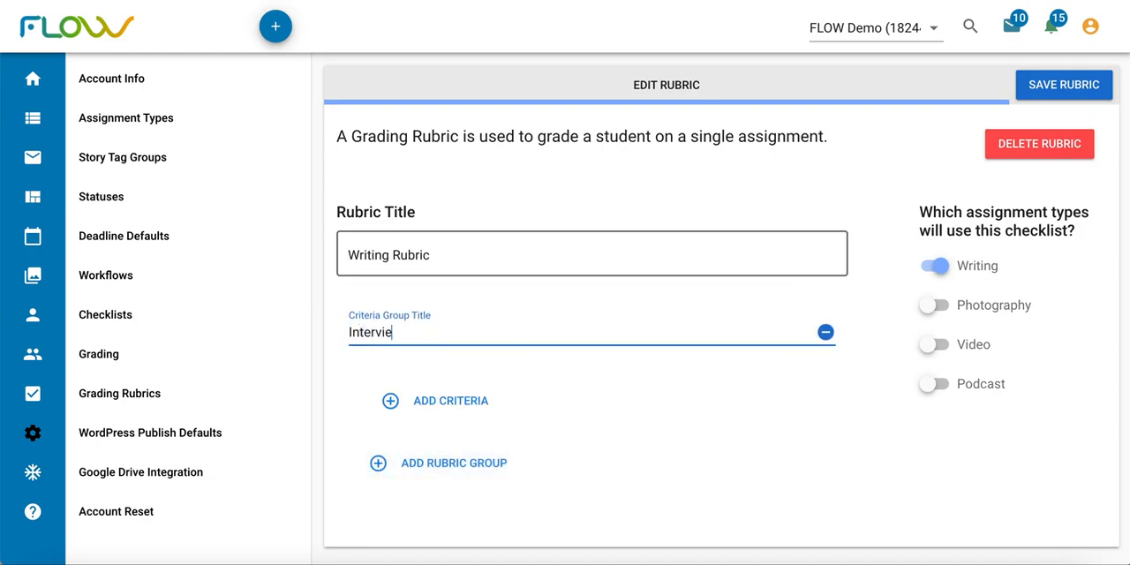
text(wing)
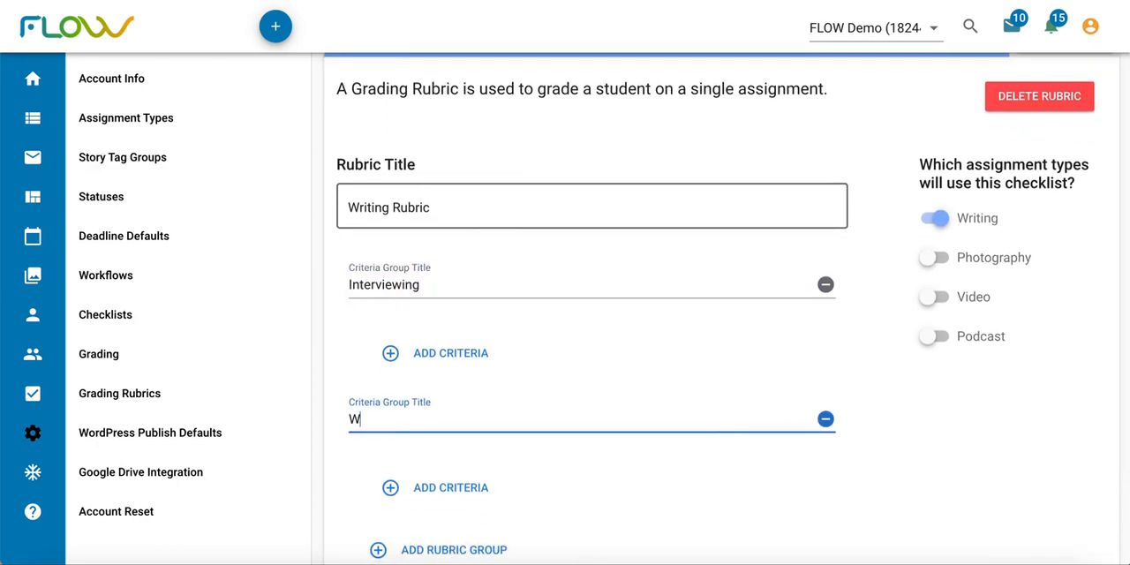
text(riting)
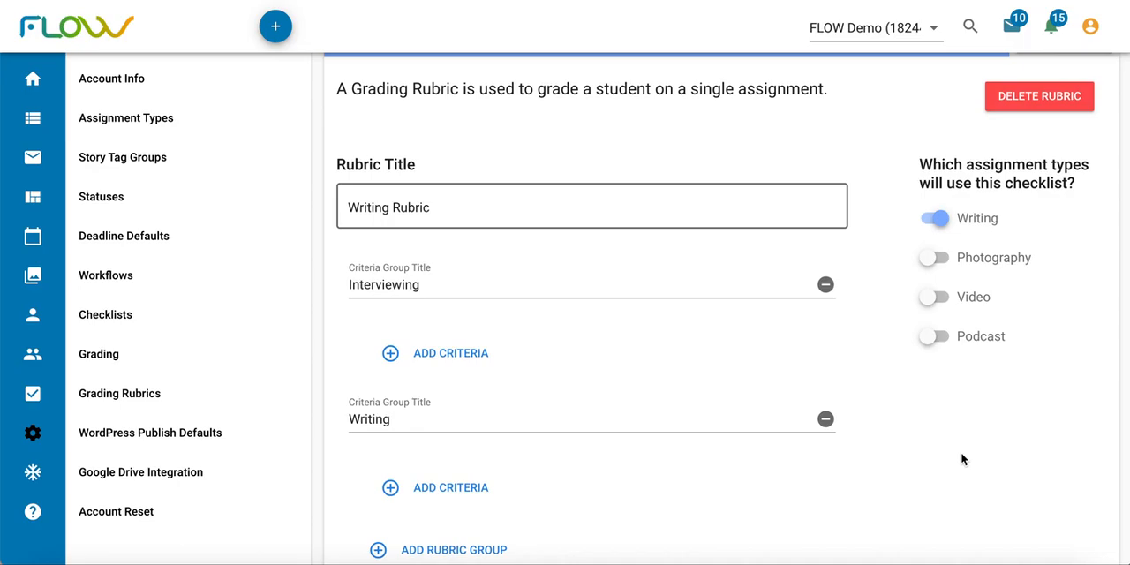
scroll(down, 3)
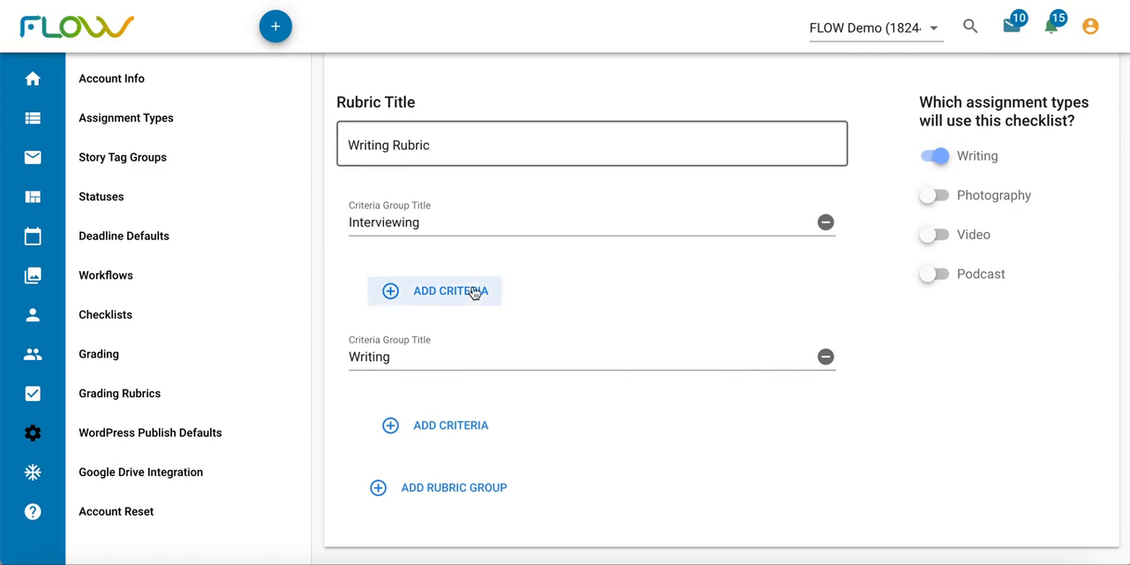
mouse_move(470, 298)
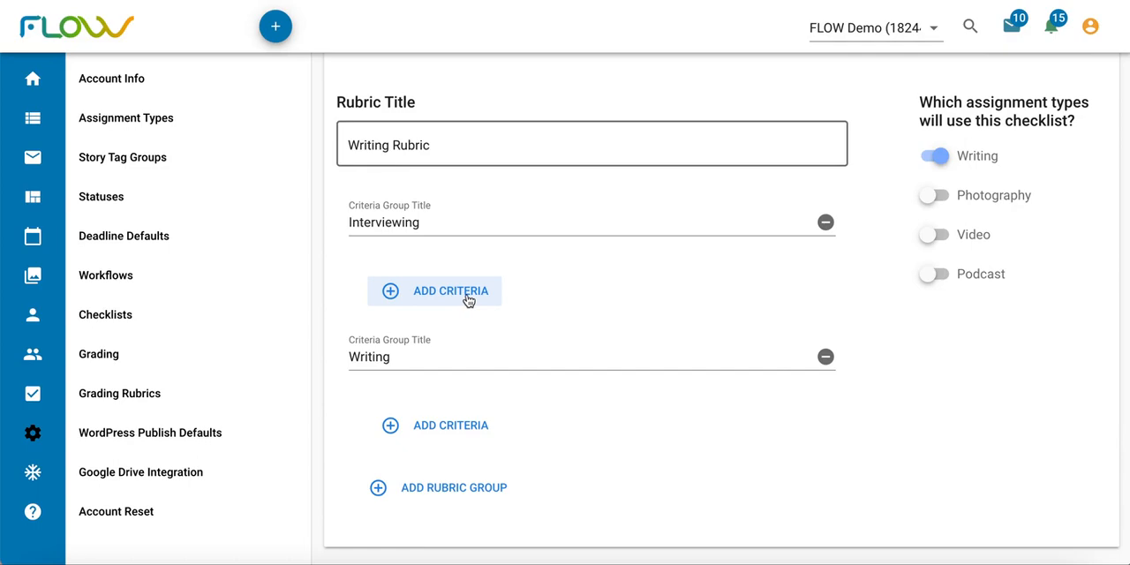
Add Interviewing criteria: comprehensive questions, background research, and turning in notes/recording.
click(435, 290)
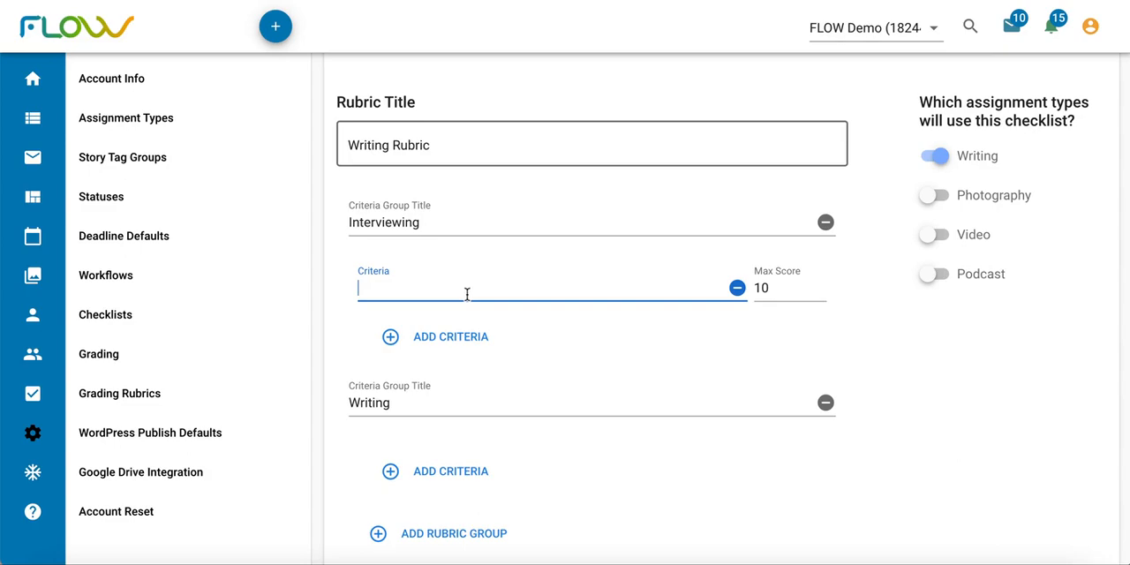
text(Hav)
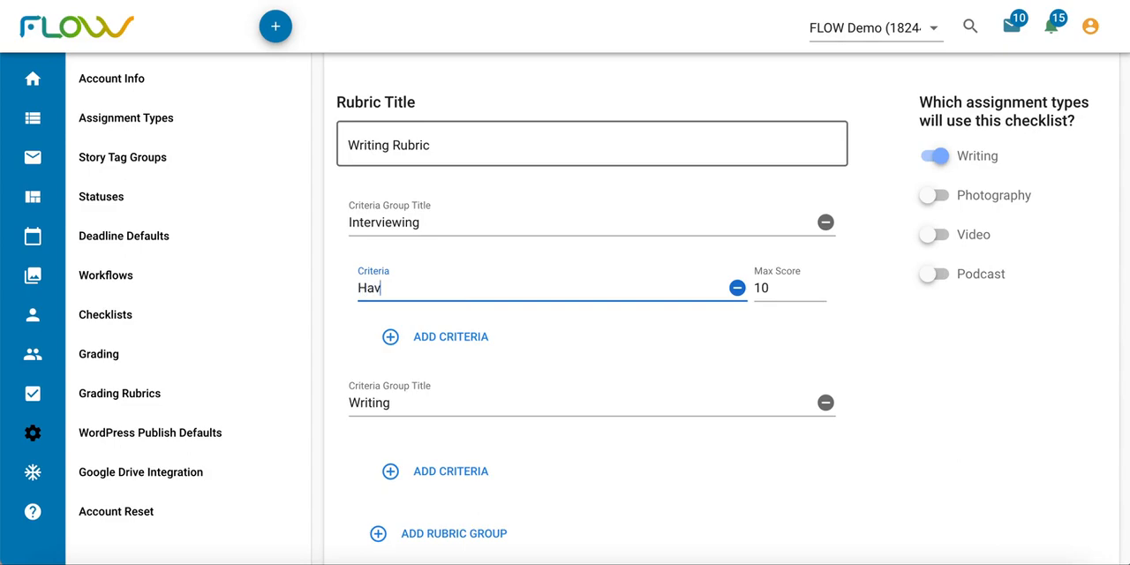
text(ing comprehen)
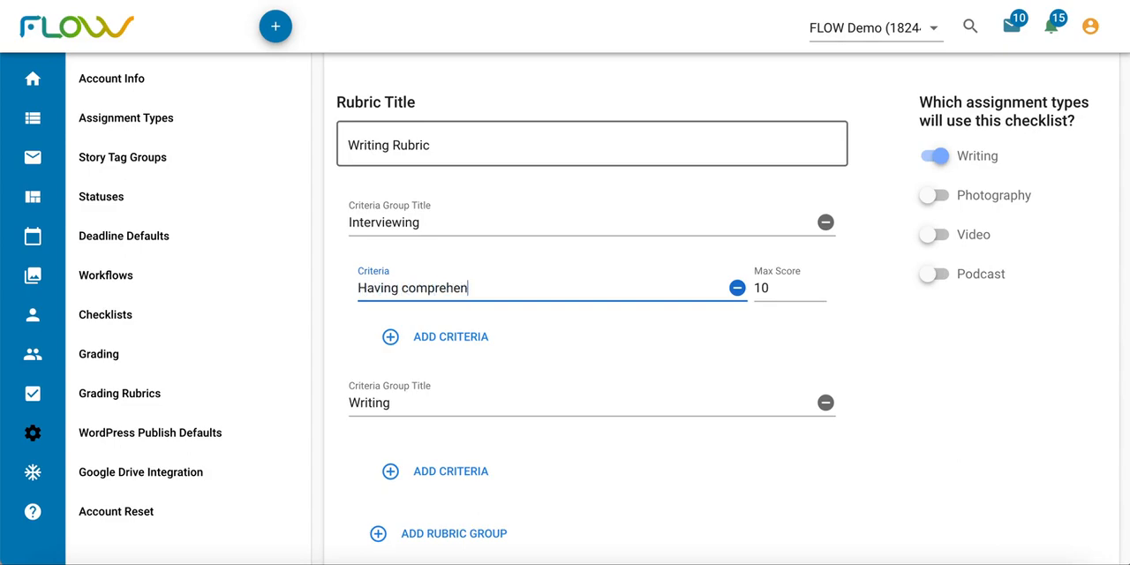
text(sive questio)
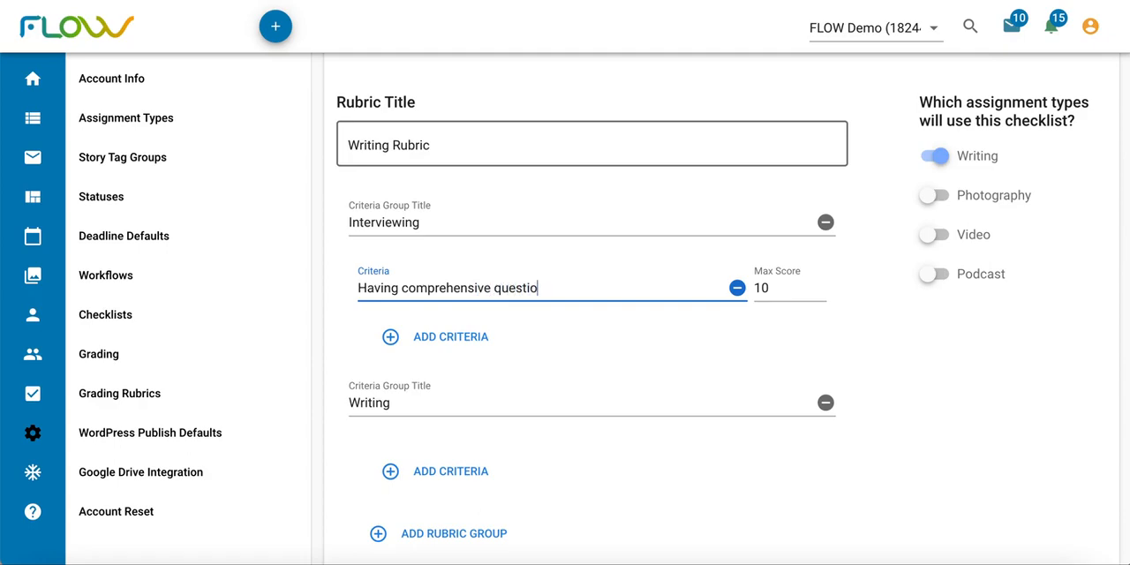
click(448, 335)
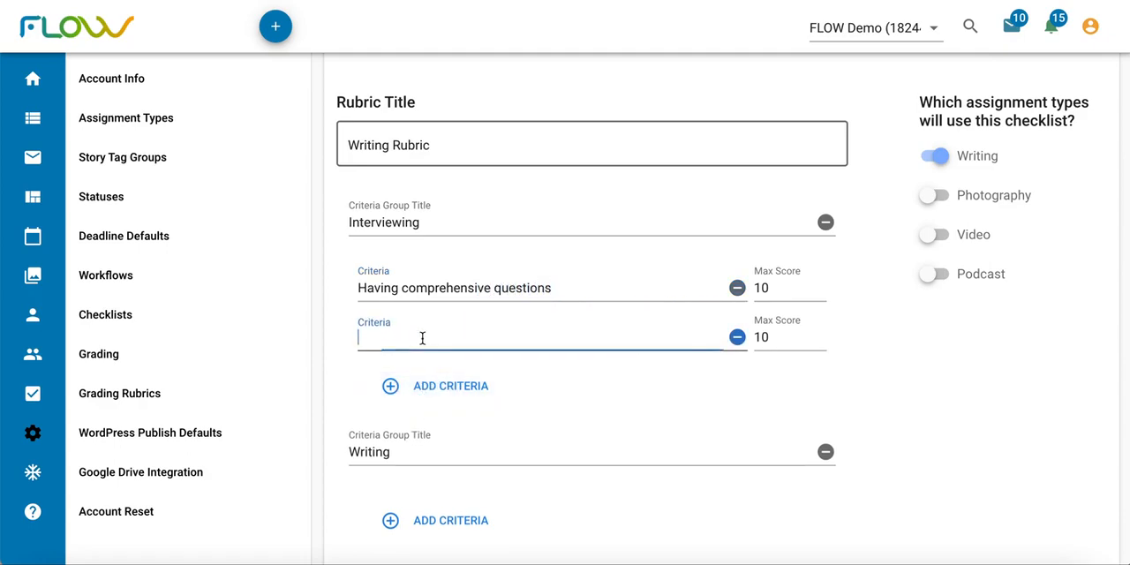
text(Conducting)
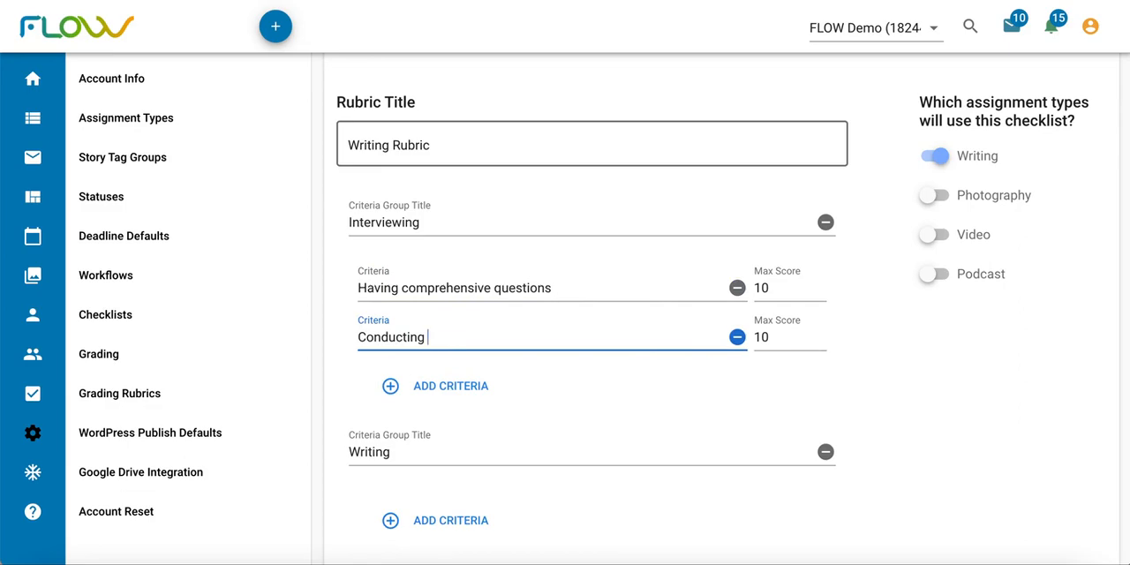
text(background research)
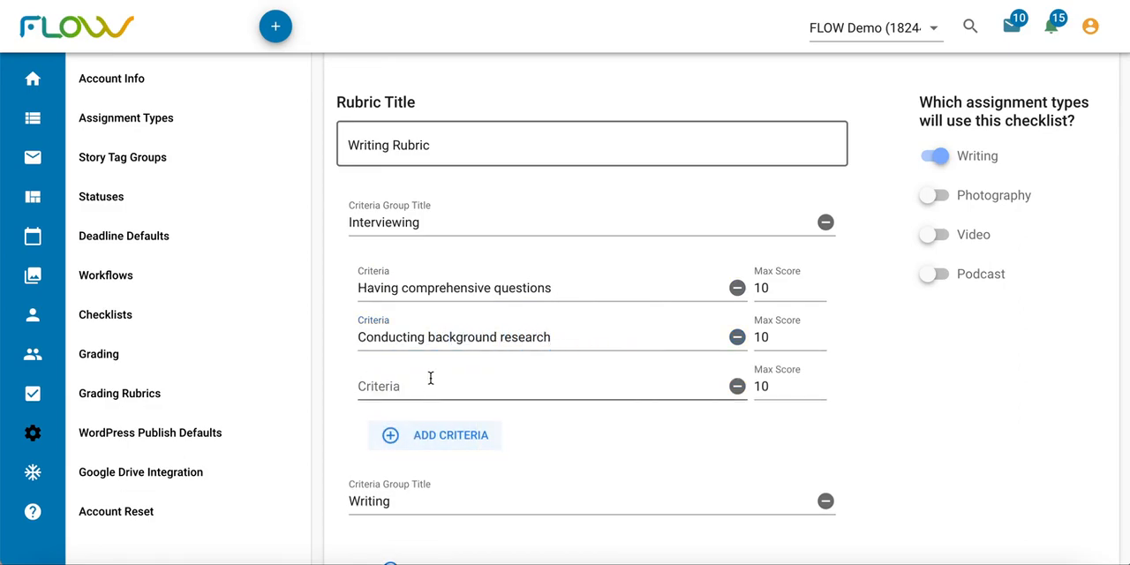
click(551, 386)
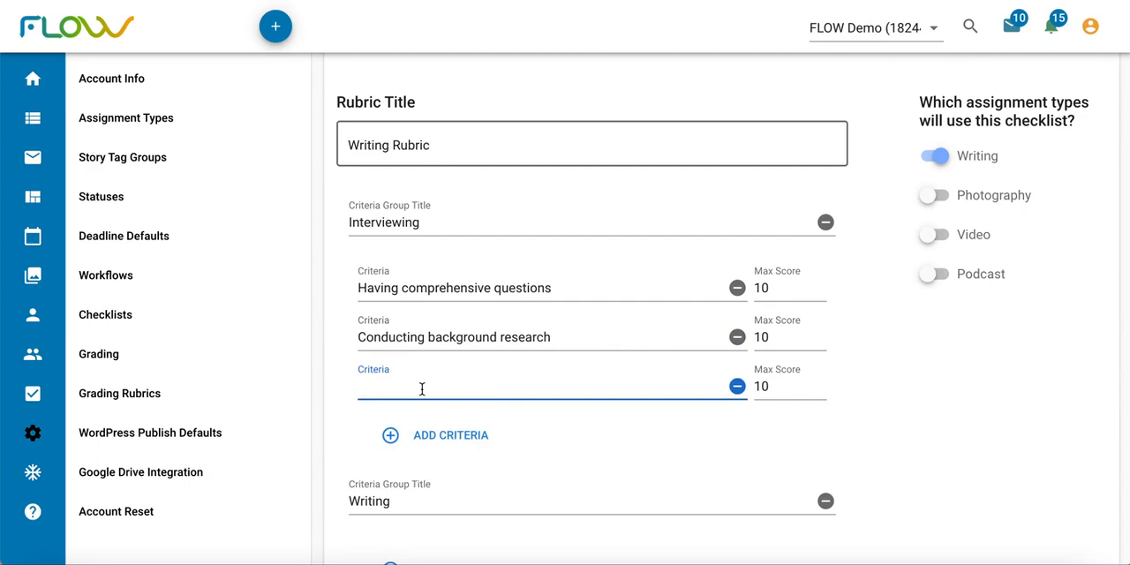
text(Turning)
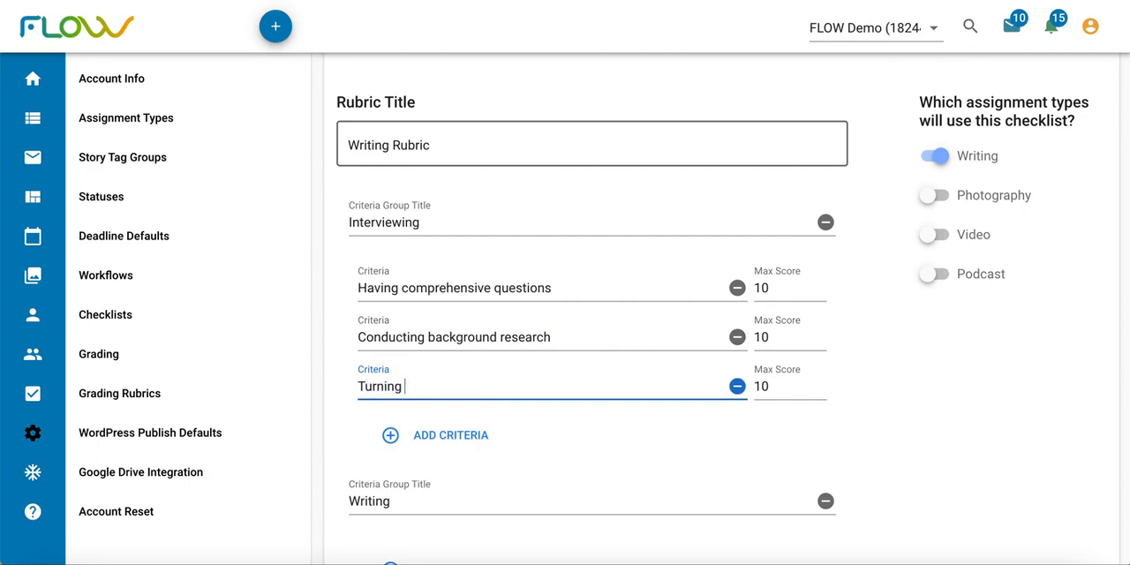
text(in notes/recording)
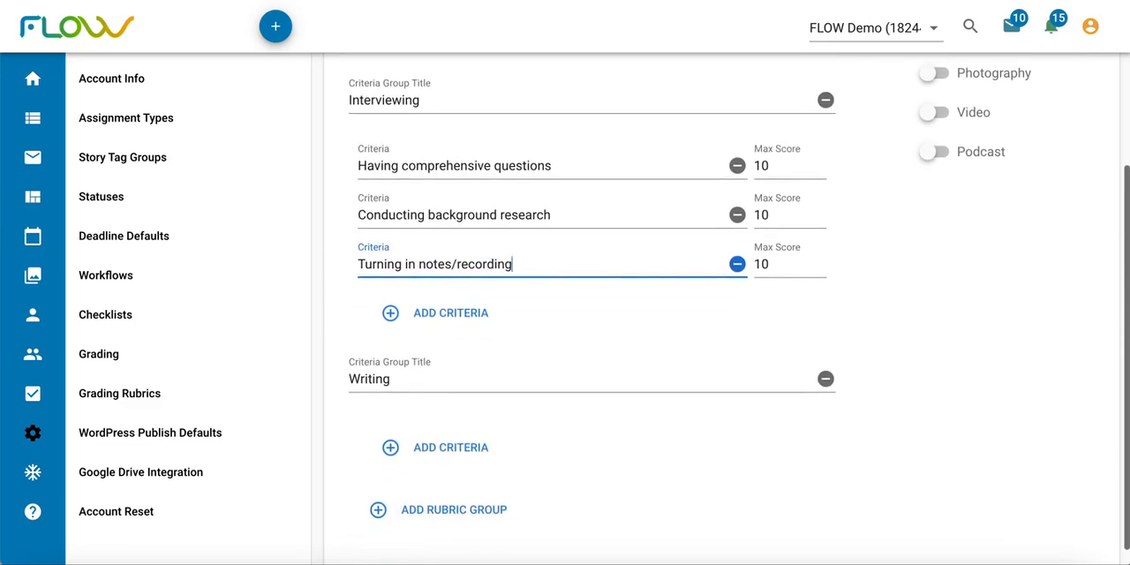
Set the Interviewing criteria max scores to 5, 10 and 15.
scroll(down, 3)
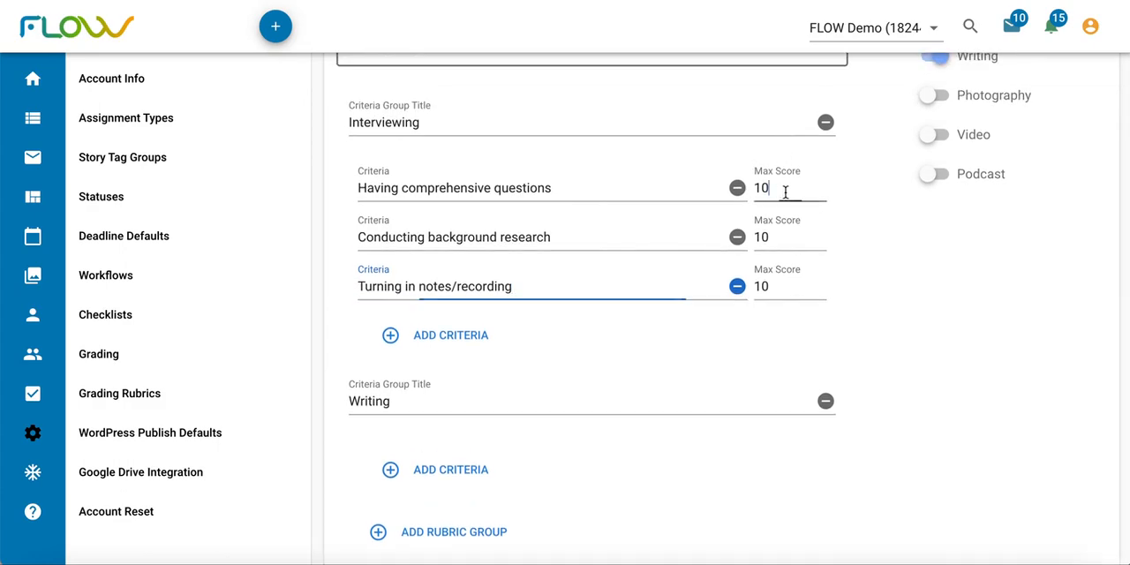
text(5)
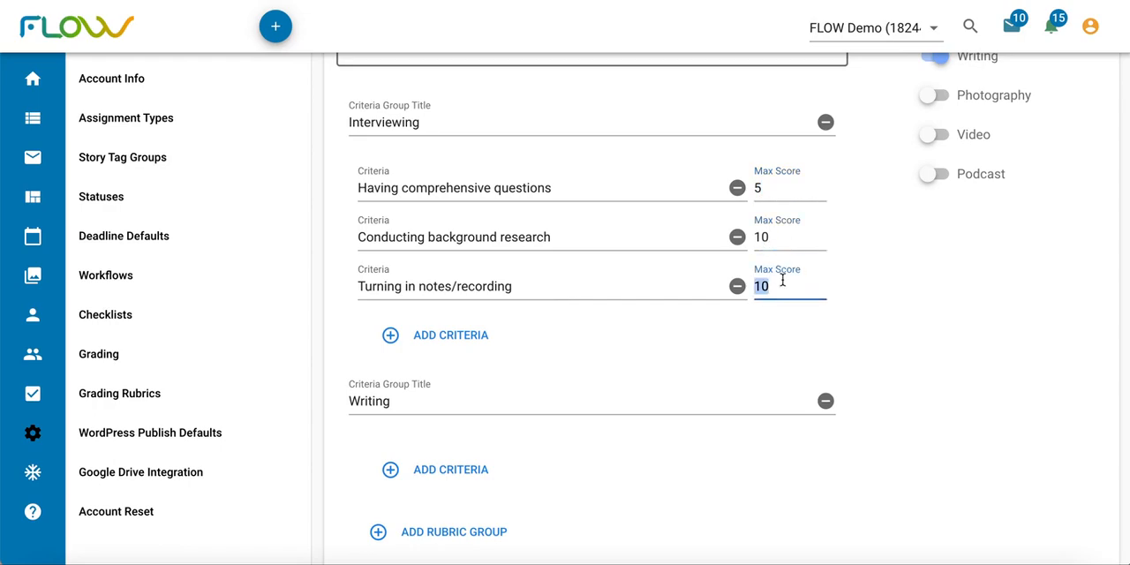
text(15)
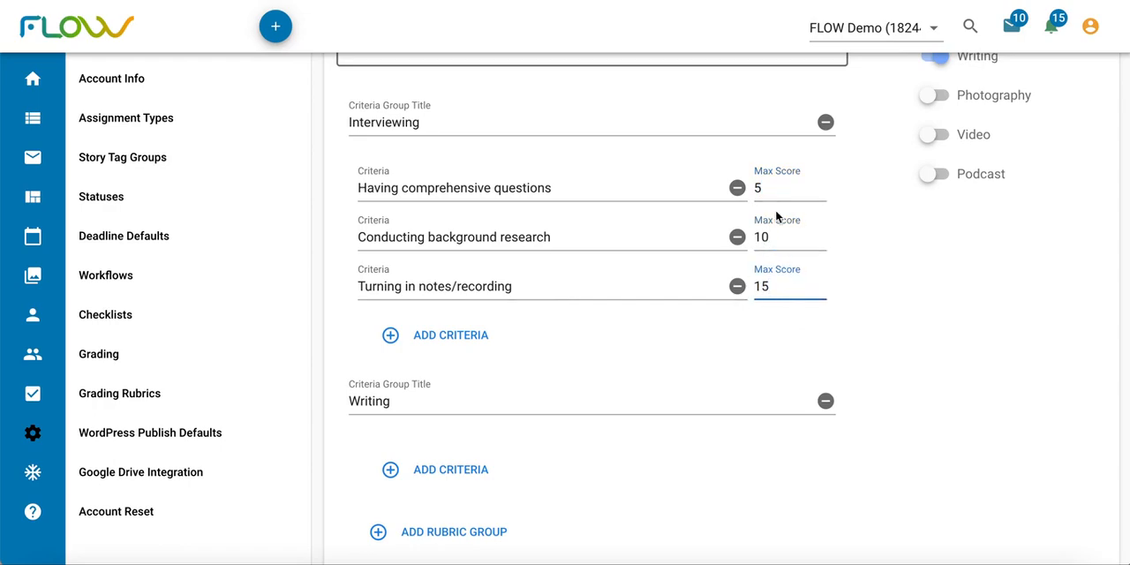
scroll(down, 3)
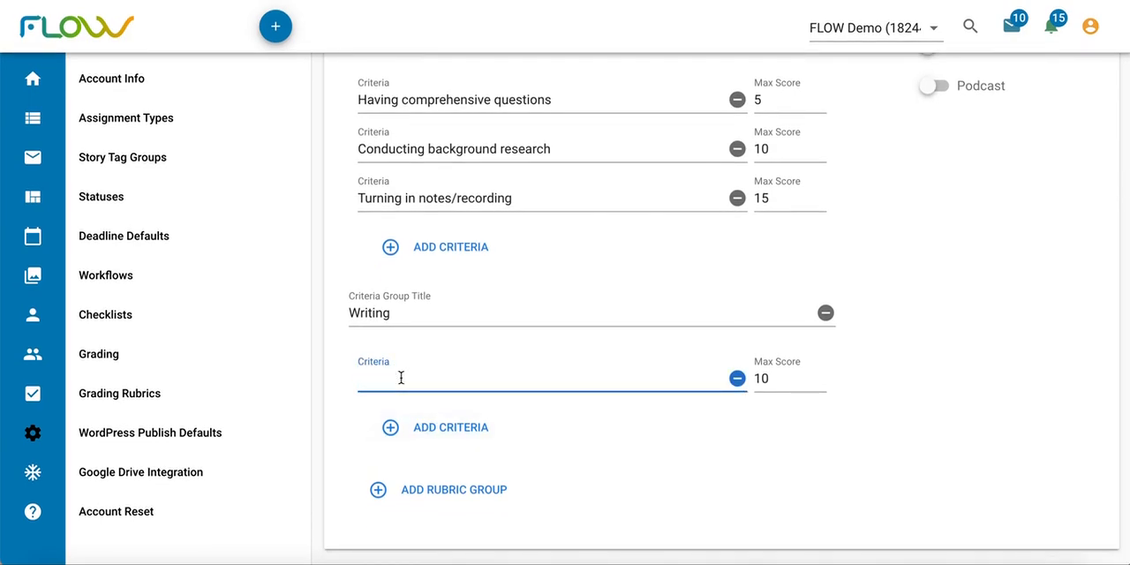
Add Writing criteria Spelling (5), Fact Checking, Accordance with AP Style and Formatting.
text(Spelling)
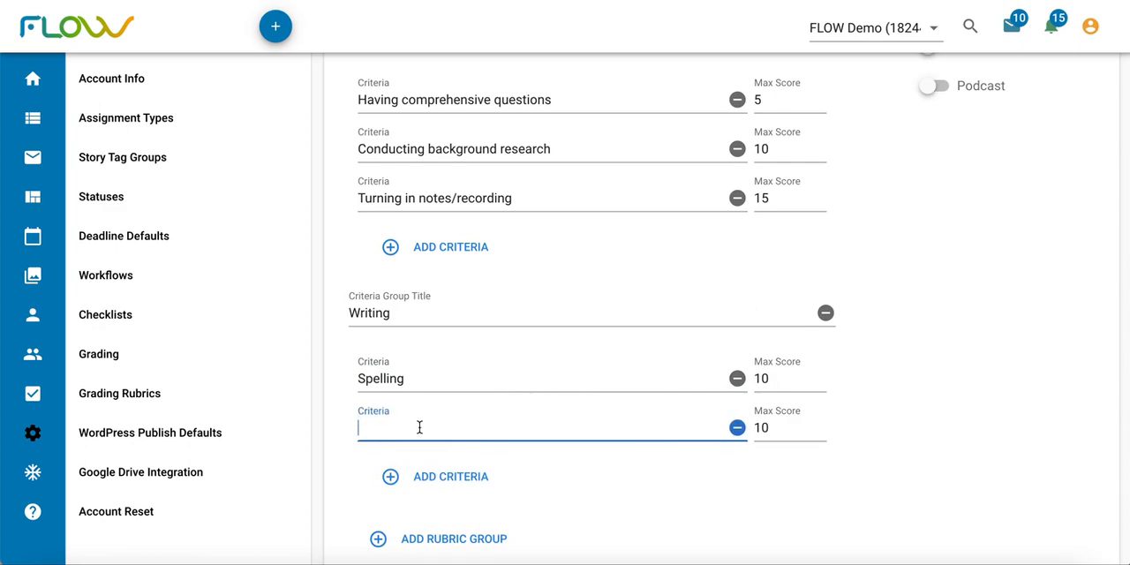
text(Fact Che)
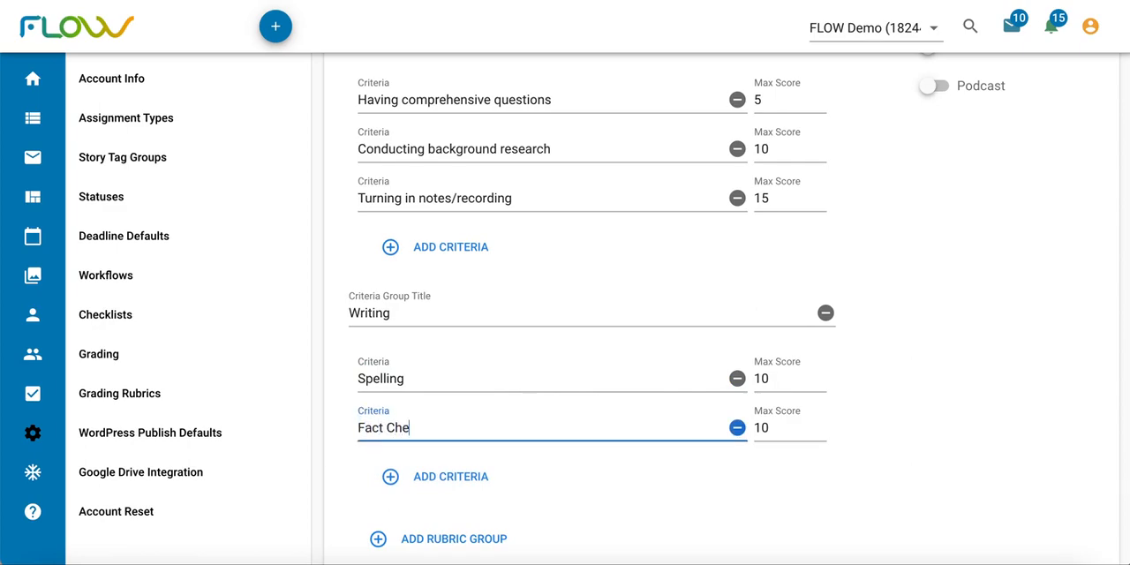
text(cking)
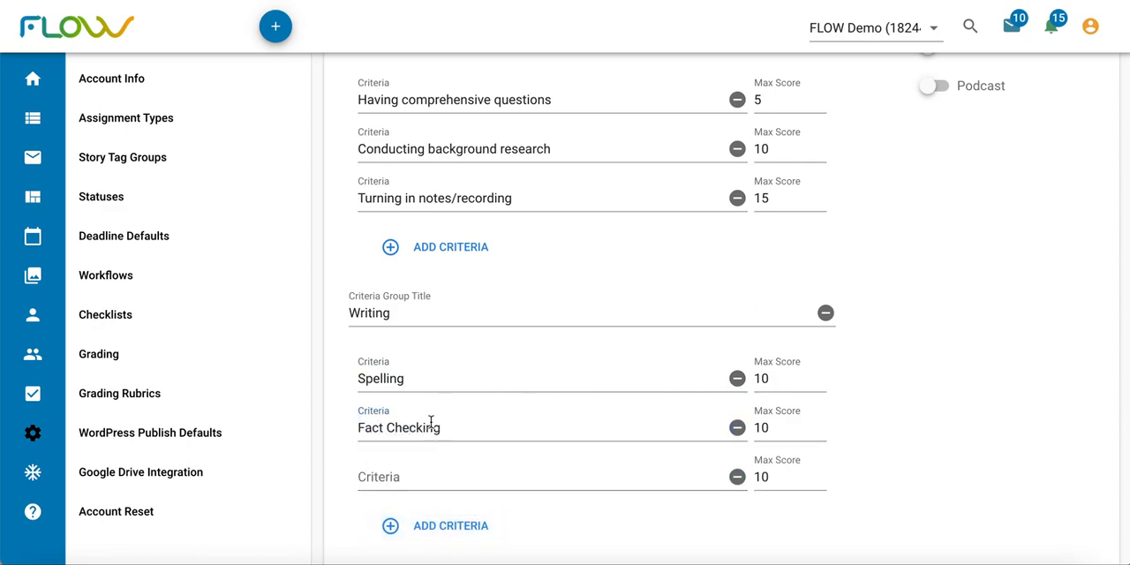
text(Ad)
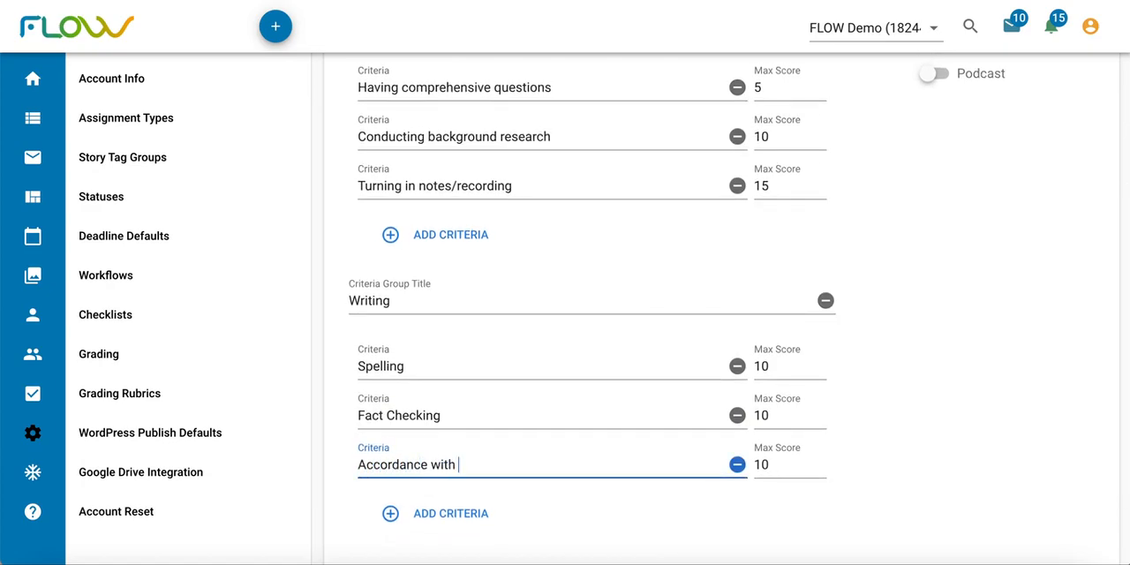
text(AP Style)
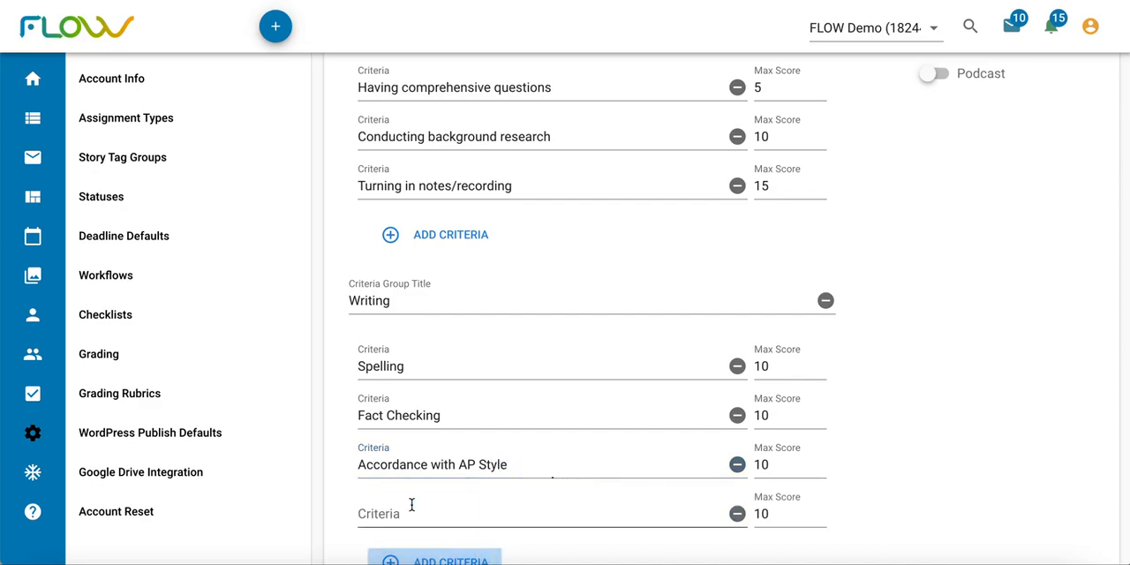
text(Formatting)
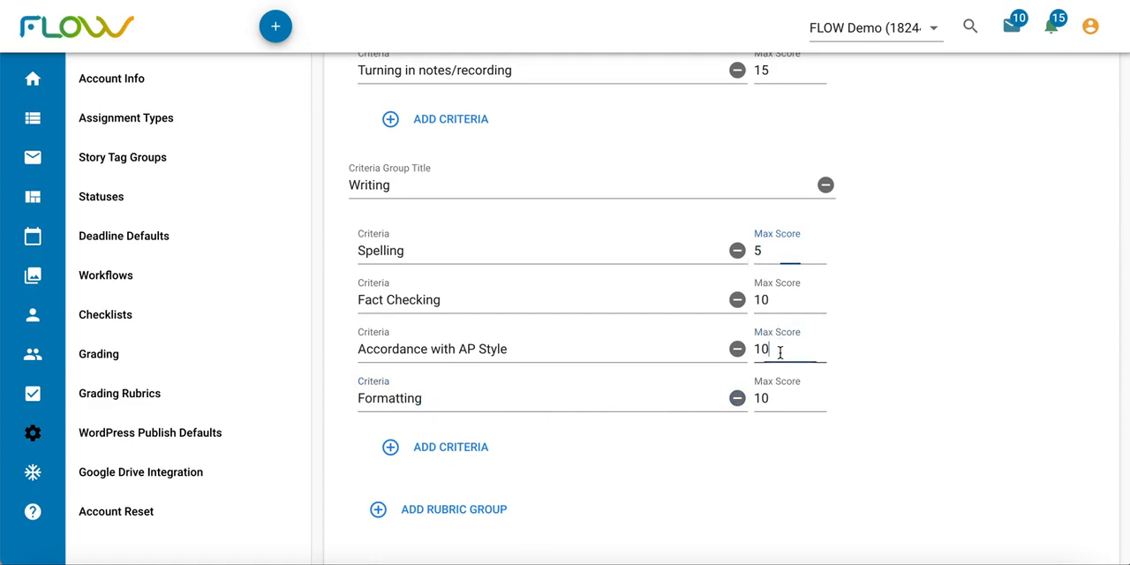
text(5)
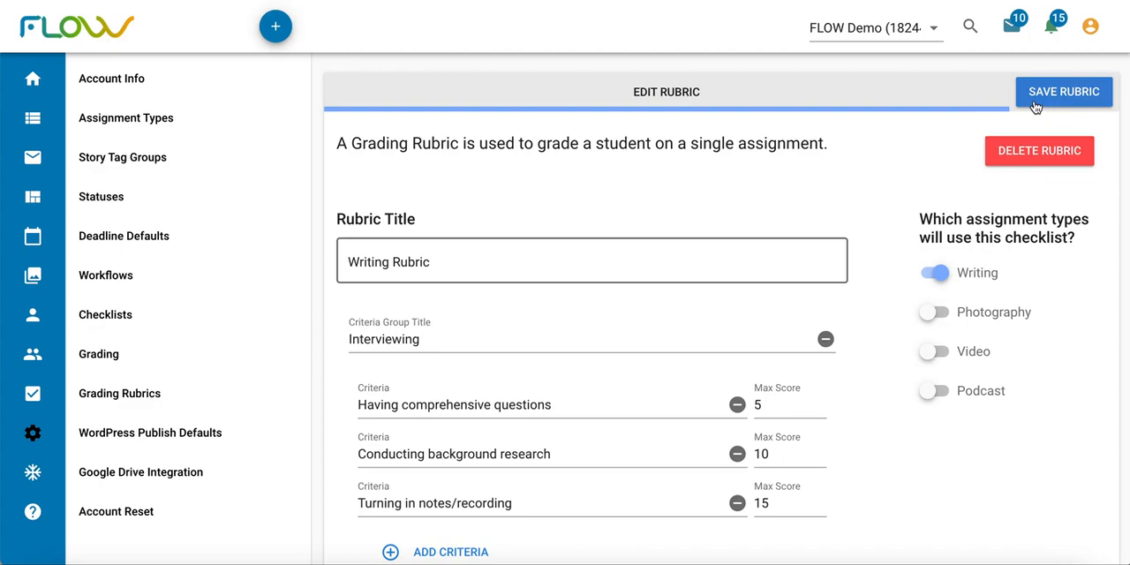
Save the updated Writing Rubric.
click(1062, 92)
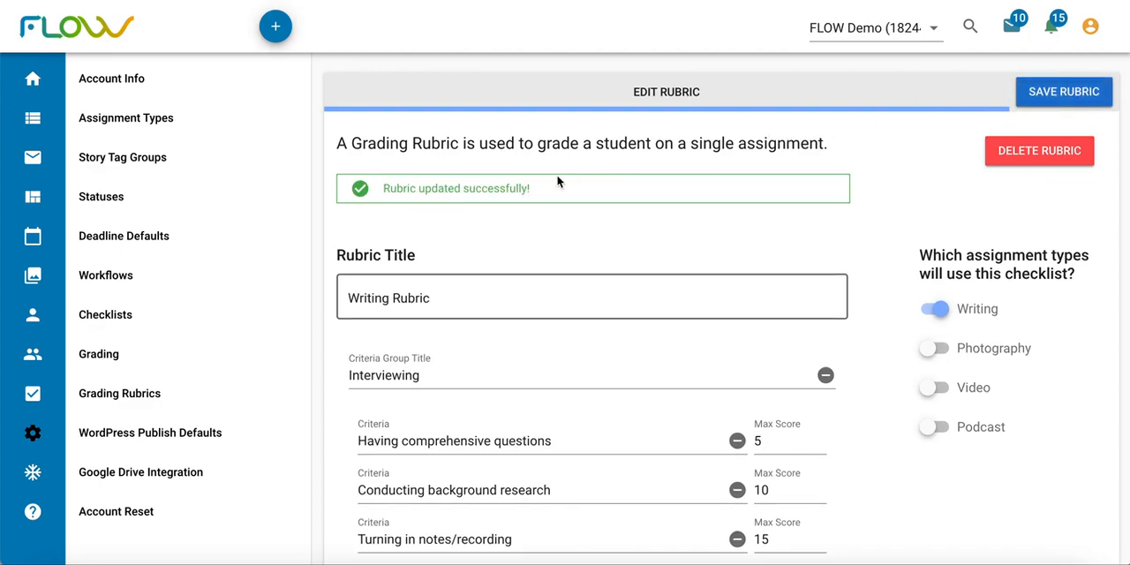
mouse_move(481, 209)
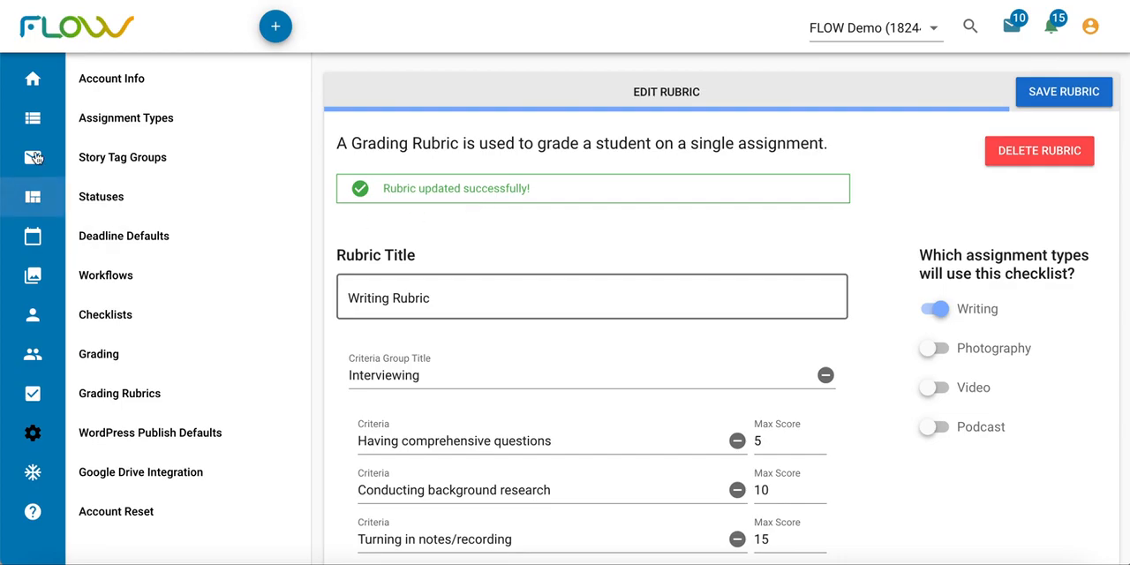
mouse_move(32, 117)
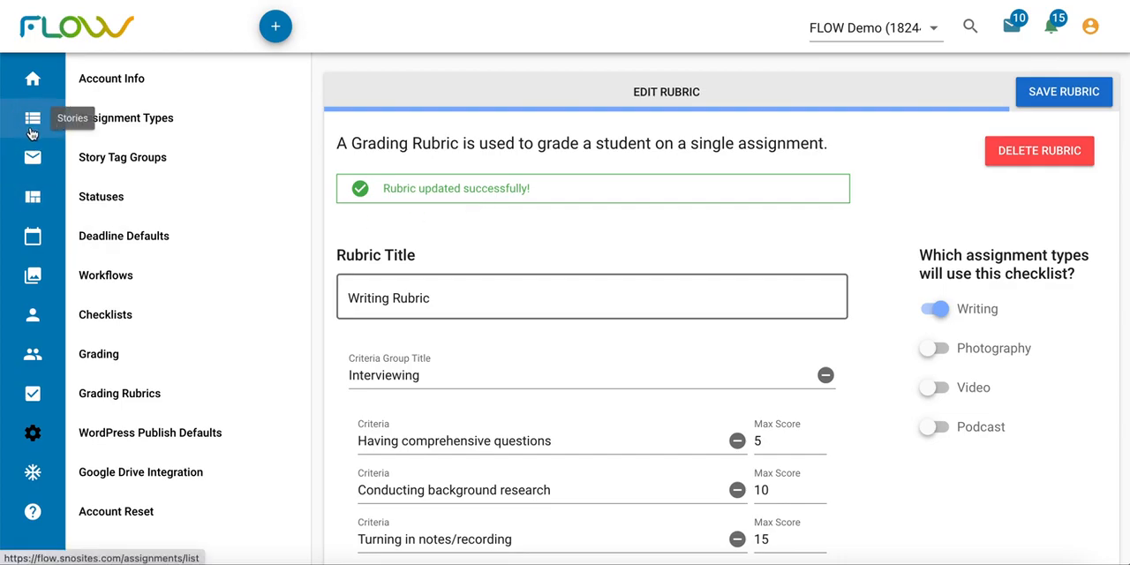
Open the Rubric Story from the stories list, showing its Writing assignment.
click(32, 117)
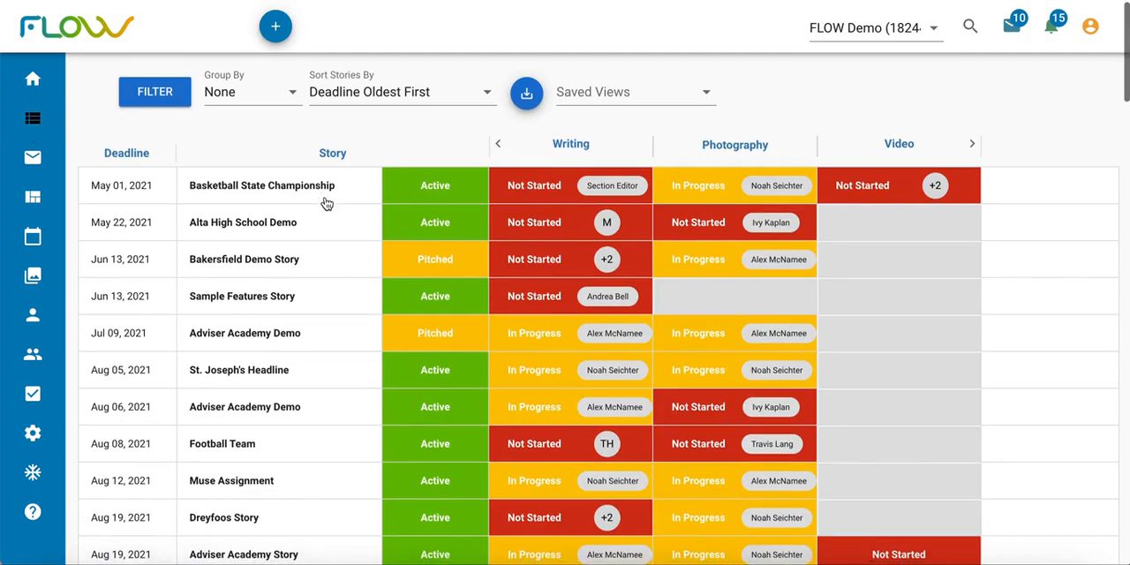
scroll(down, 3)
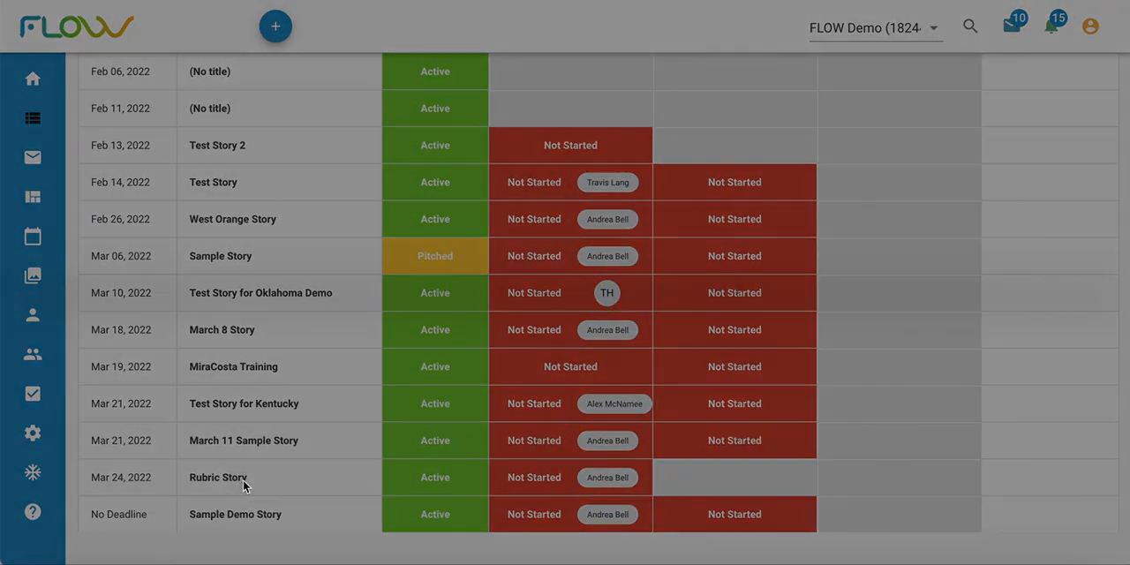
click(217, 476)
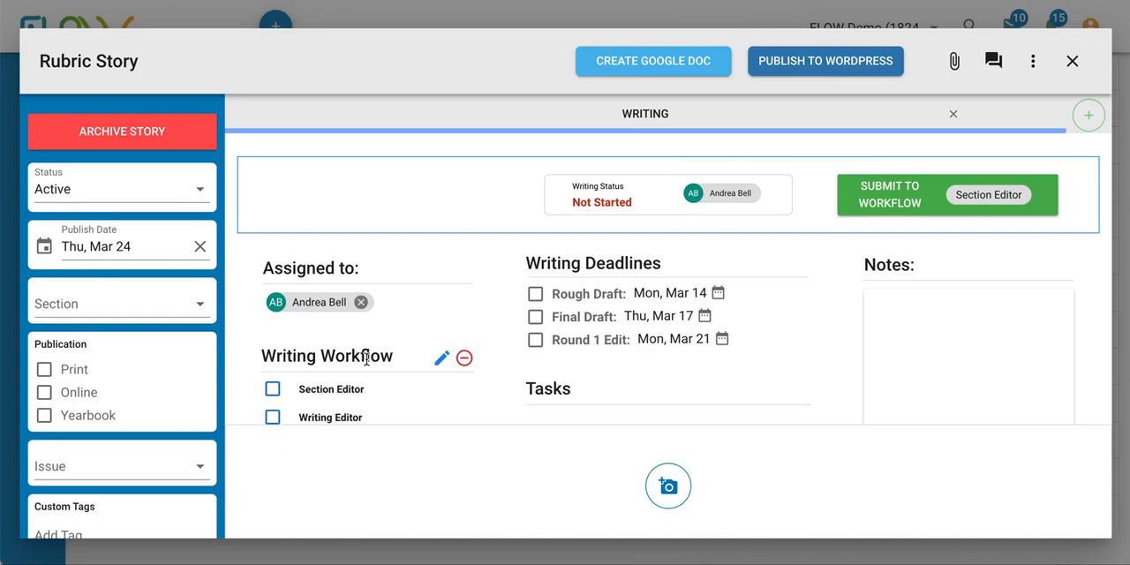
mouse_move(370, 333)
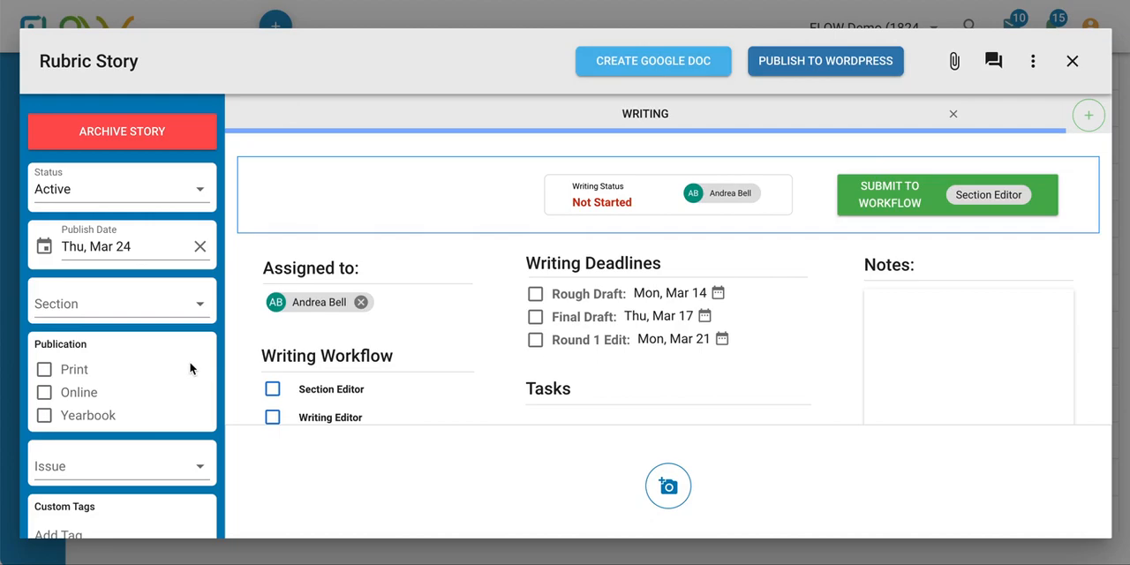
mouse_move(123, 216)
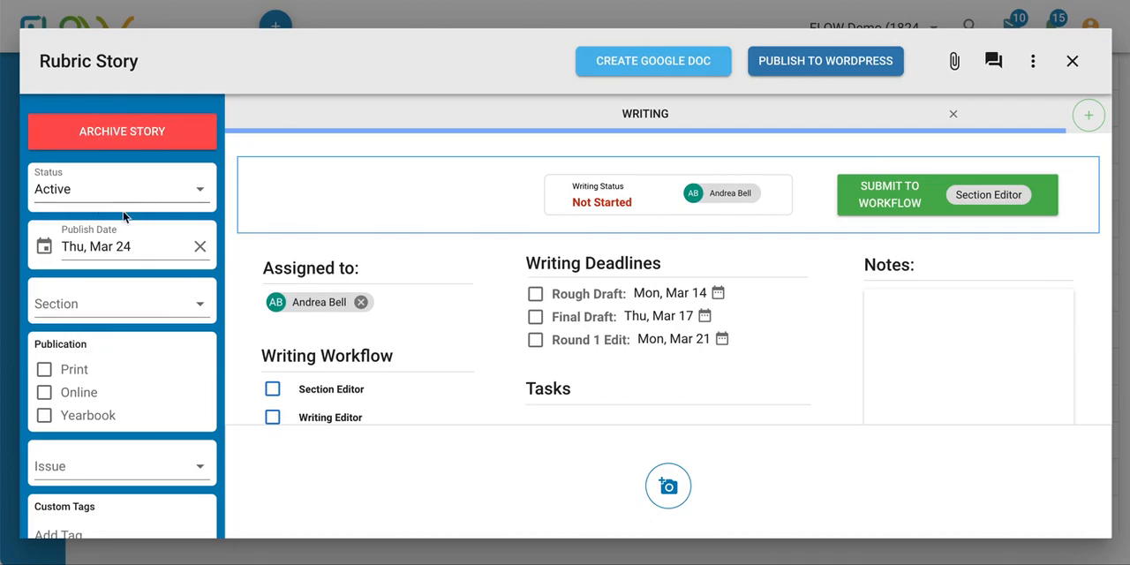
scroll(down, 3)
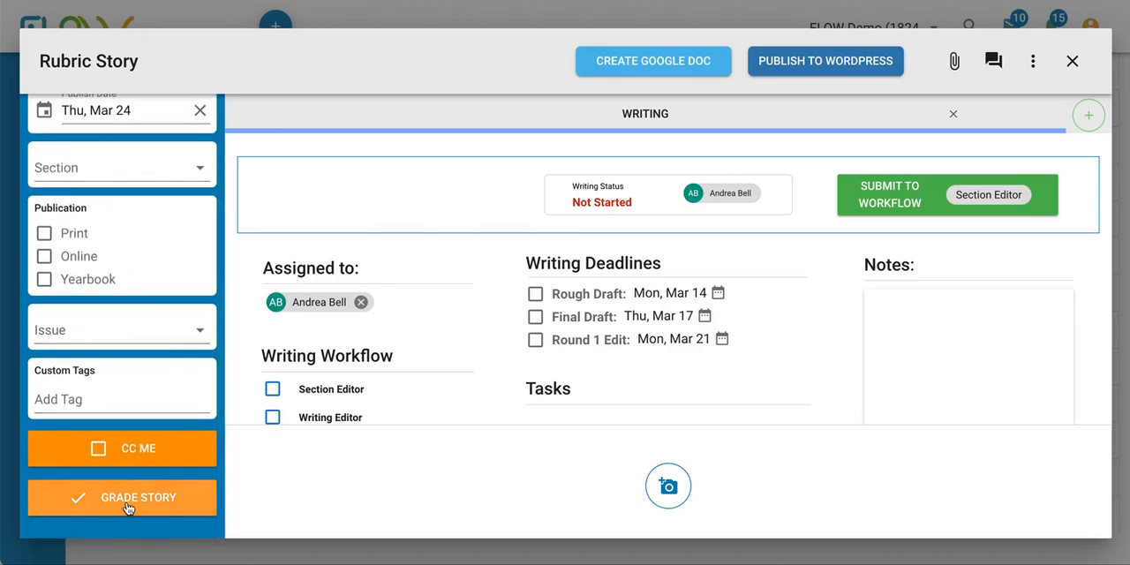
Start grading the story with a rubric and select the Writing Rubric.
click(121, 497)
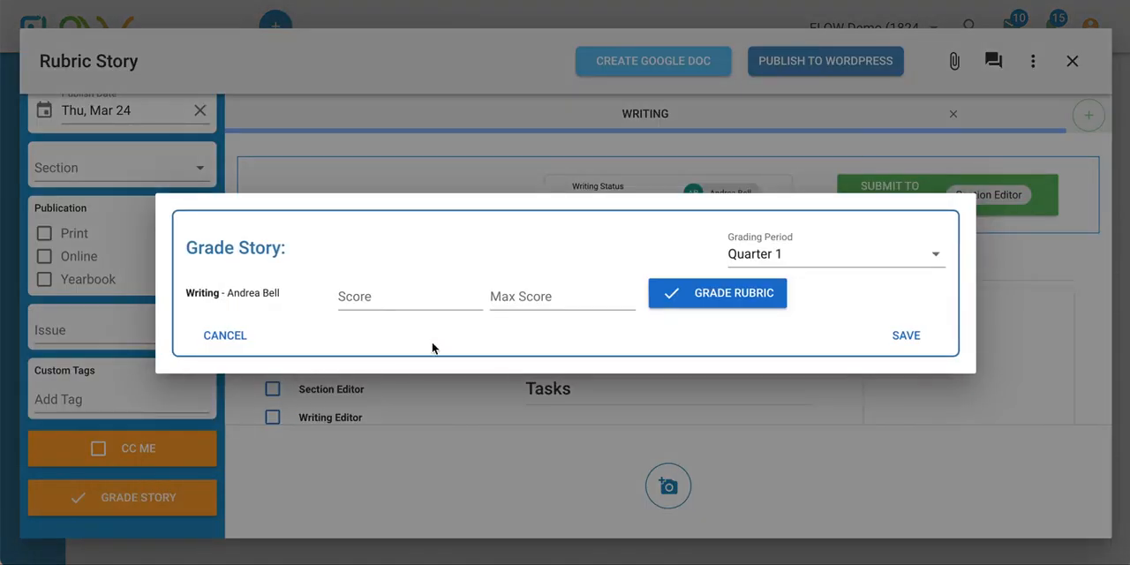
mouse_move(691, 342)
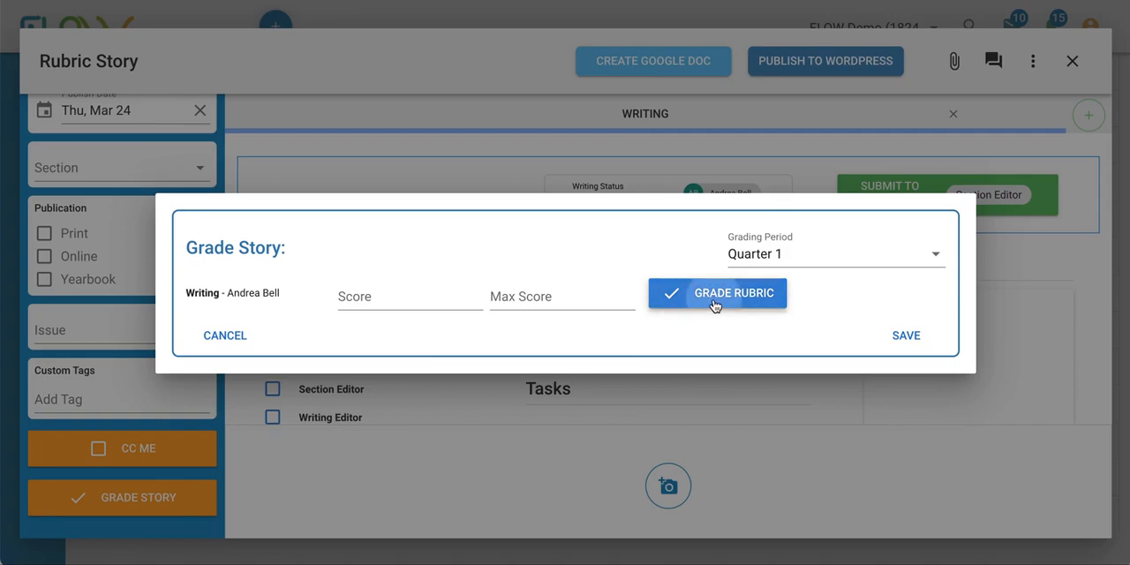
click(717, 293)
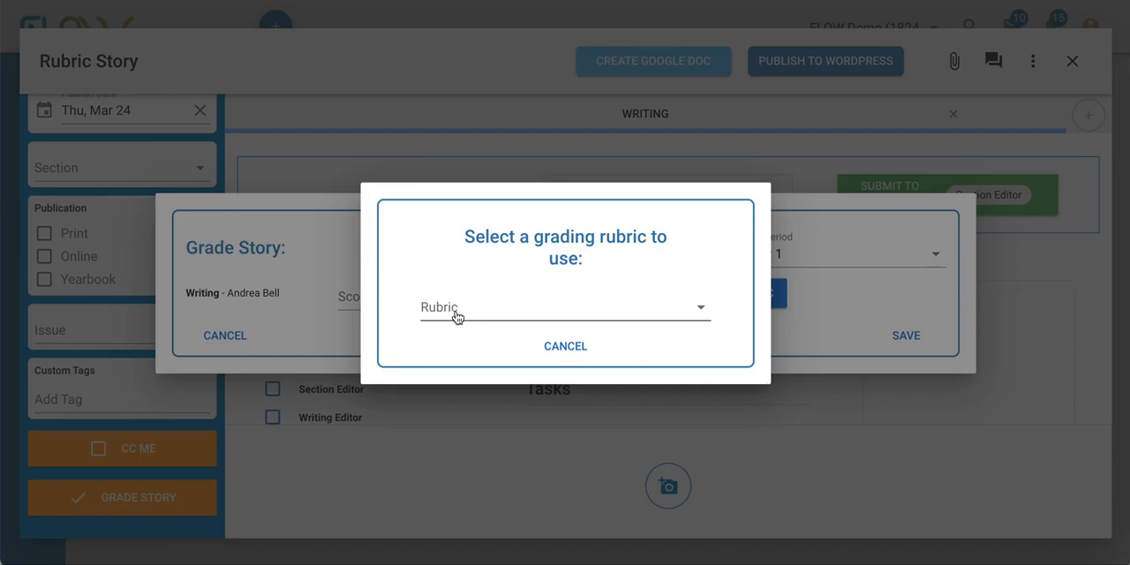
click(565, 307)
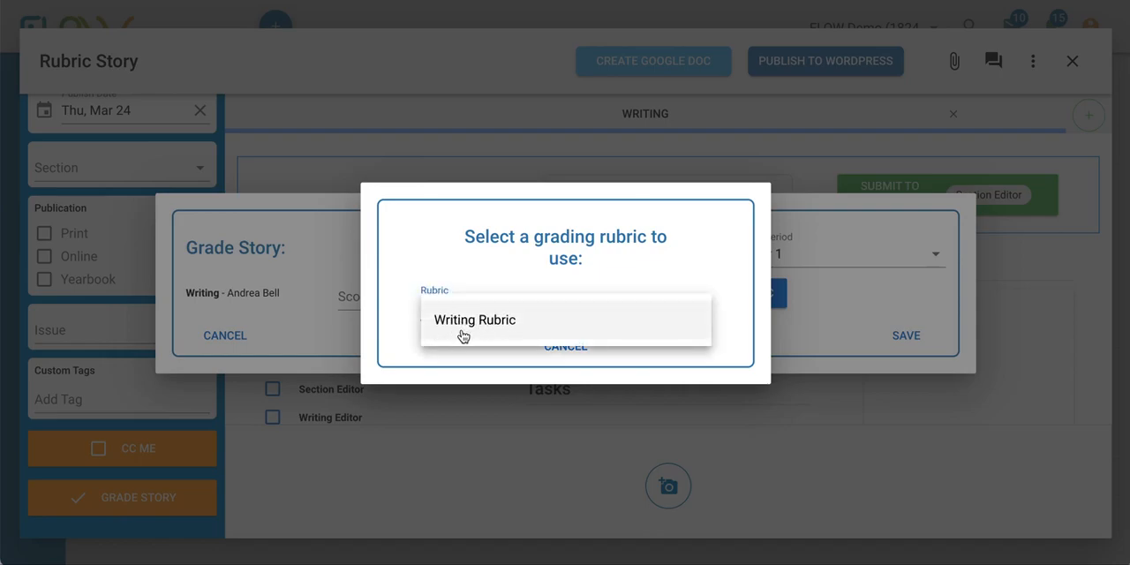
click(475, 320)
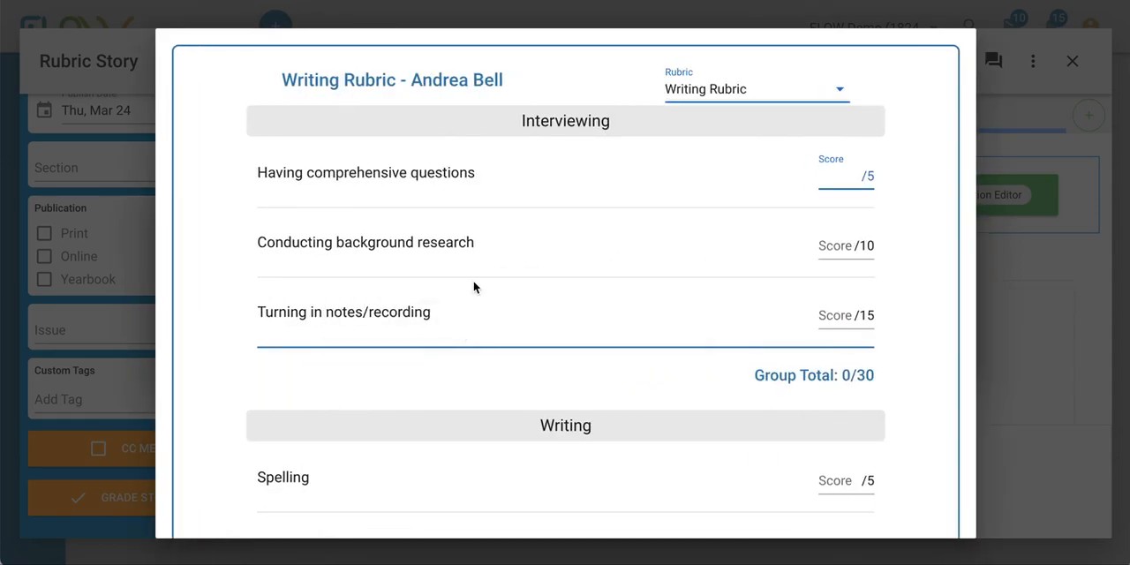
Score Interviewing 5, 10, 10 and Writing 5, 10, 3, 10 for a 53/60 total.
click(833, 176)
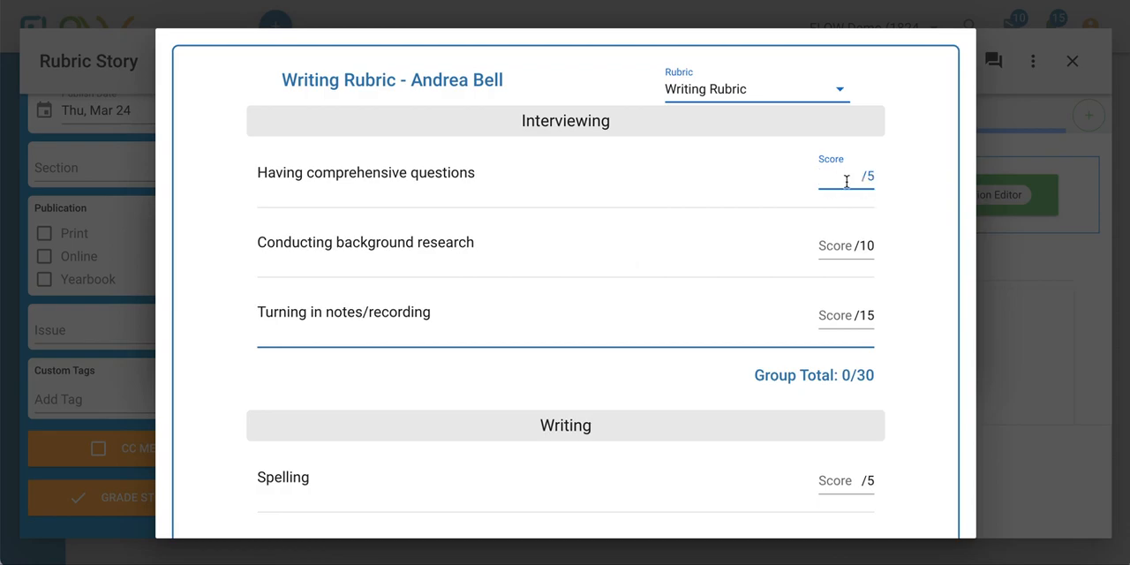
text(5)
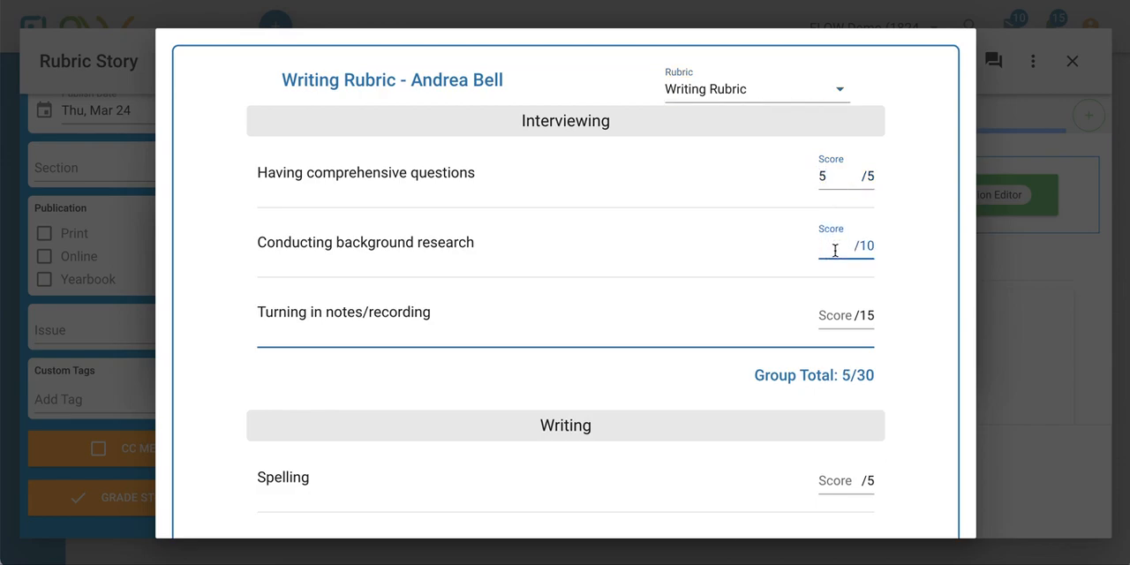
text(10)
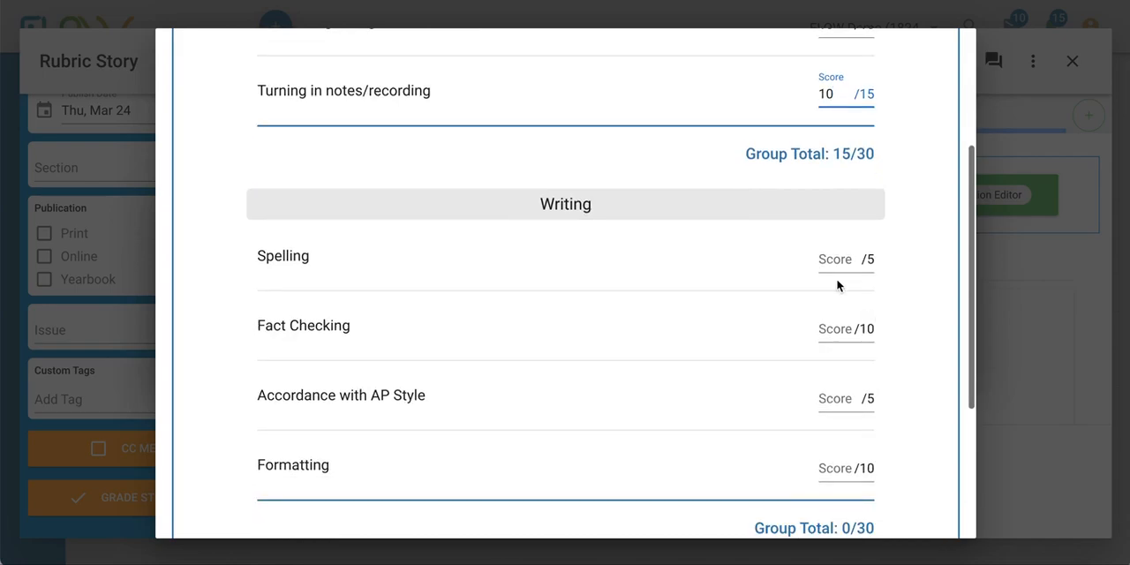
text(10)
click(845, 399)
text(3)
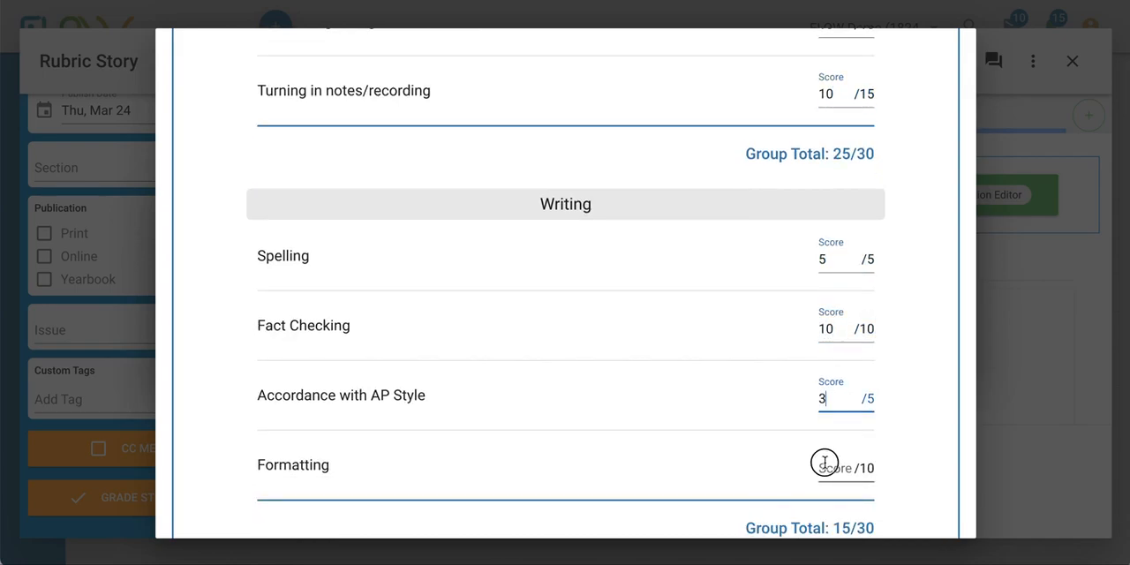
text(10)
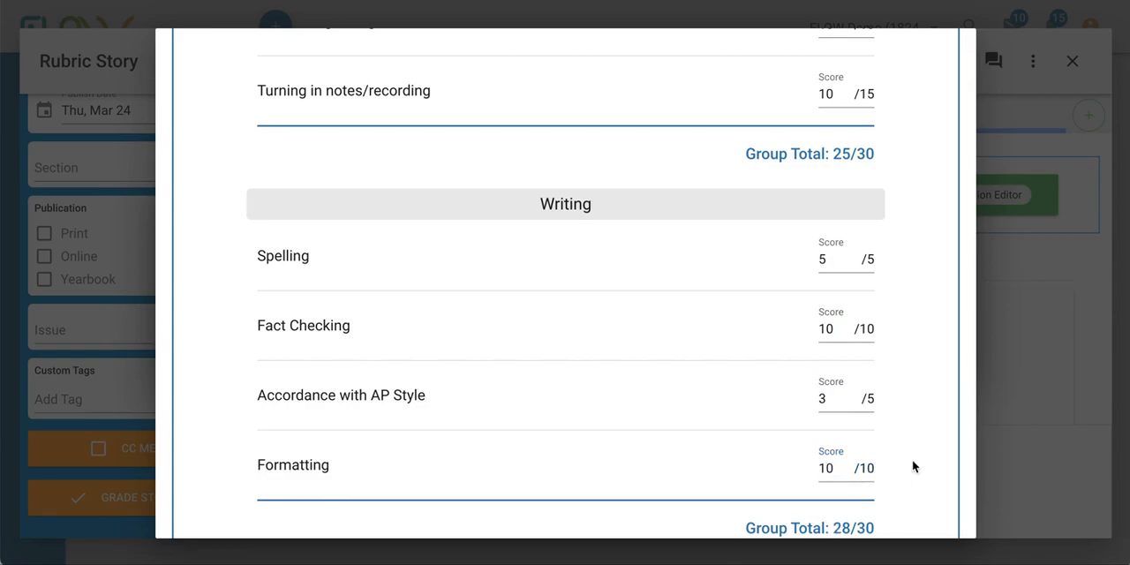
scroll(down, 3)
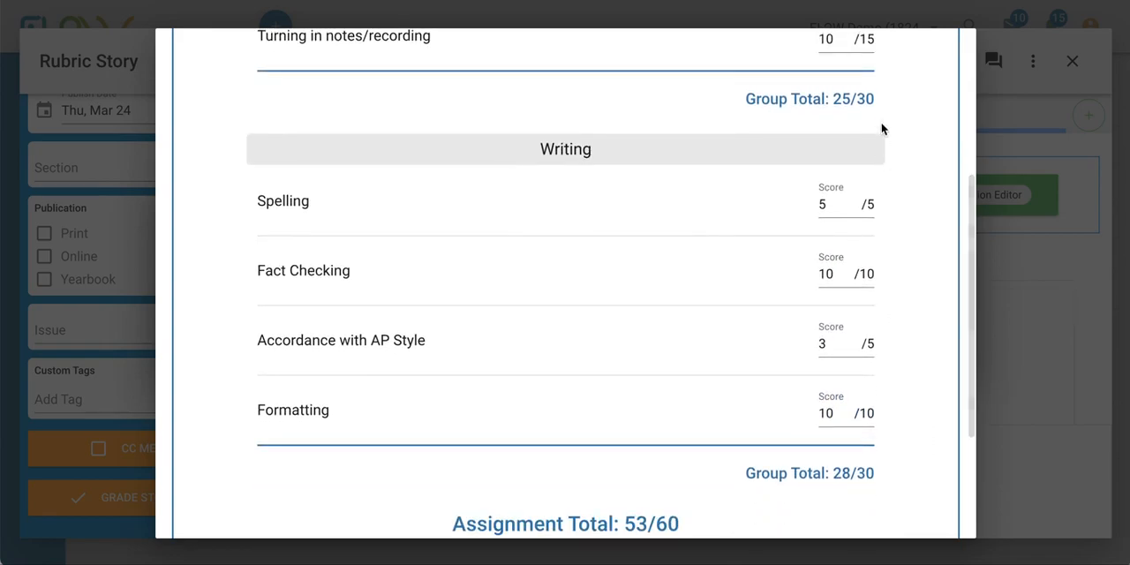
mouse_move(823, 168)
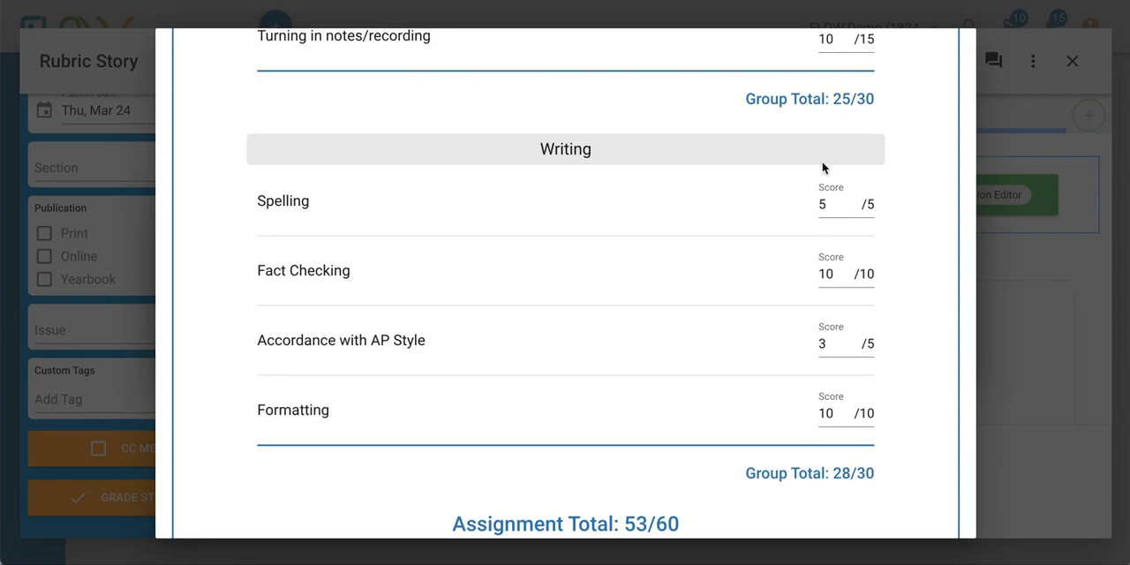
scroll(down, 3)
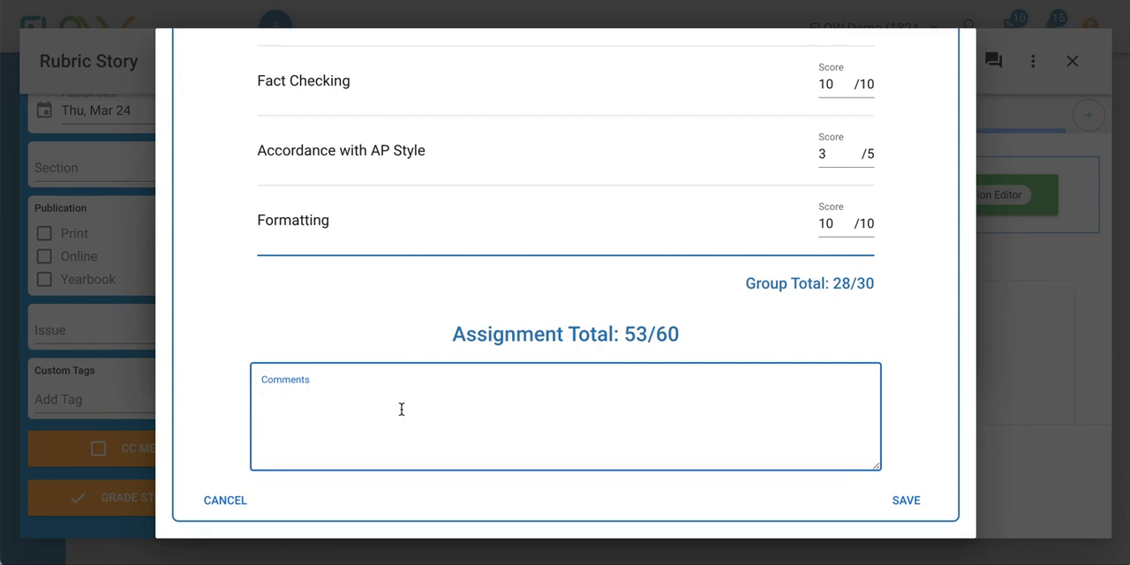
Add the comment 'Nice job, Andrea.', save the 53/60 grade and return to stories.
text(Nice)
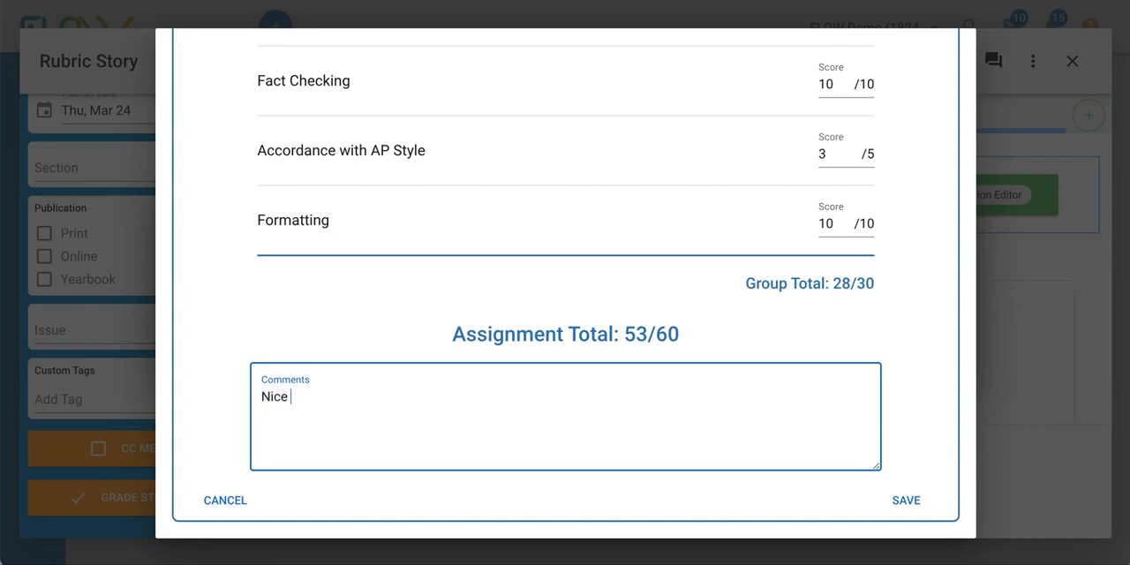
text(job, And)
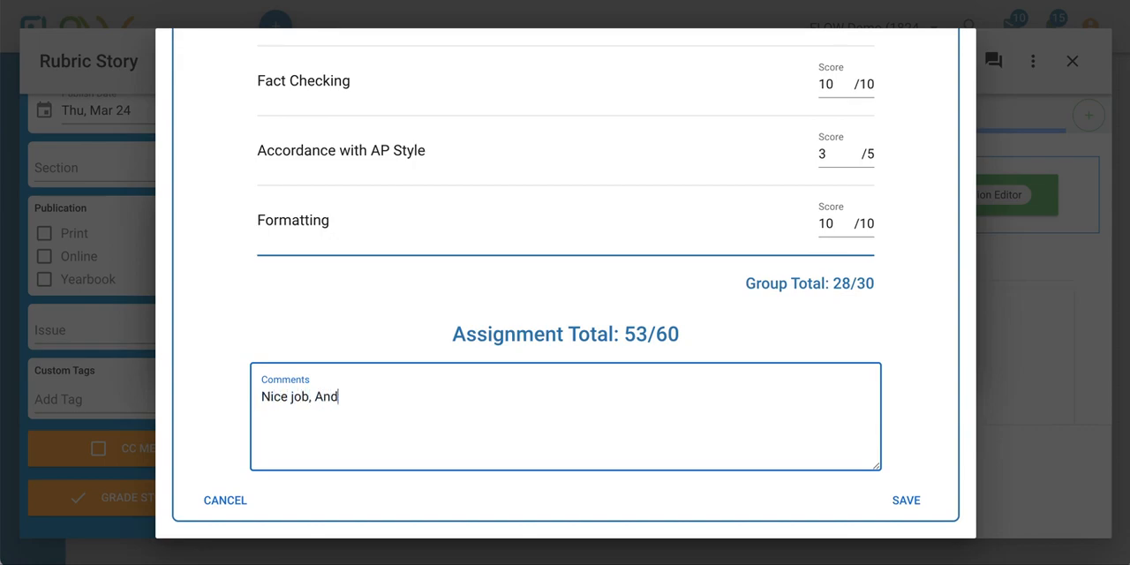
text(rea.)
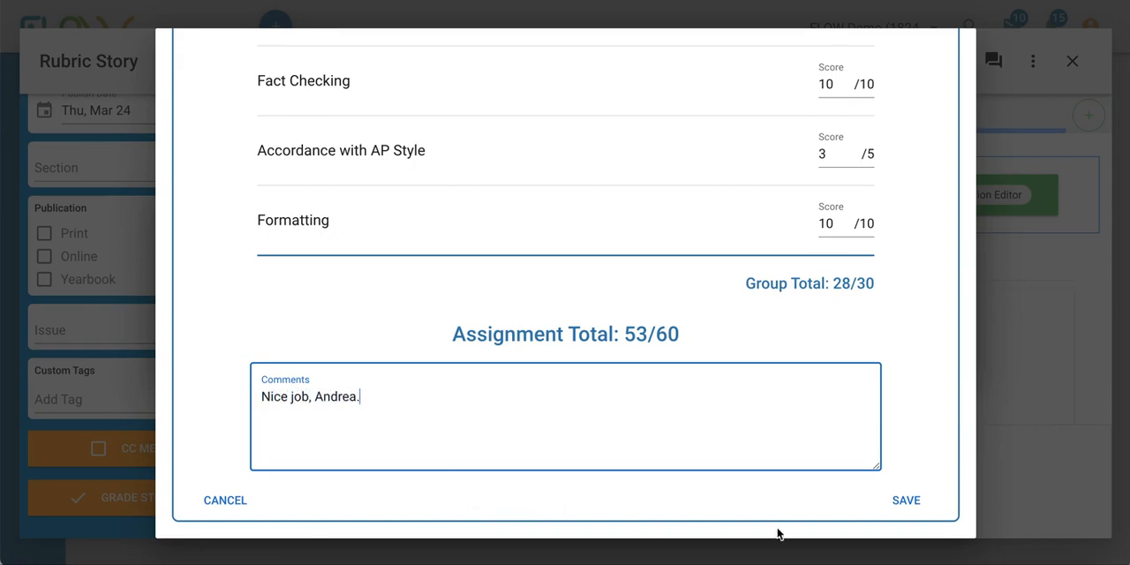
click(904, 499)
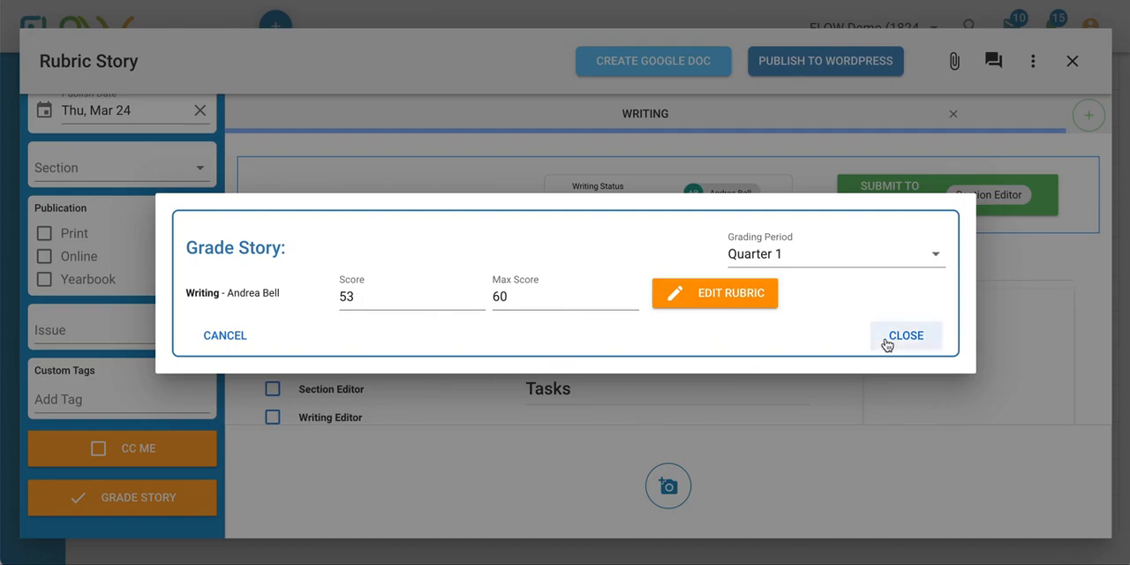
click(904, 336)
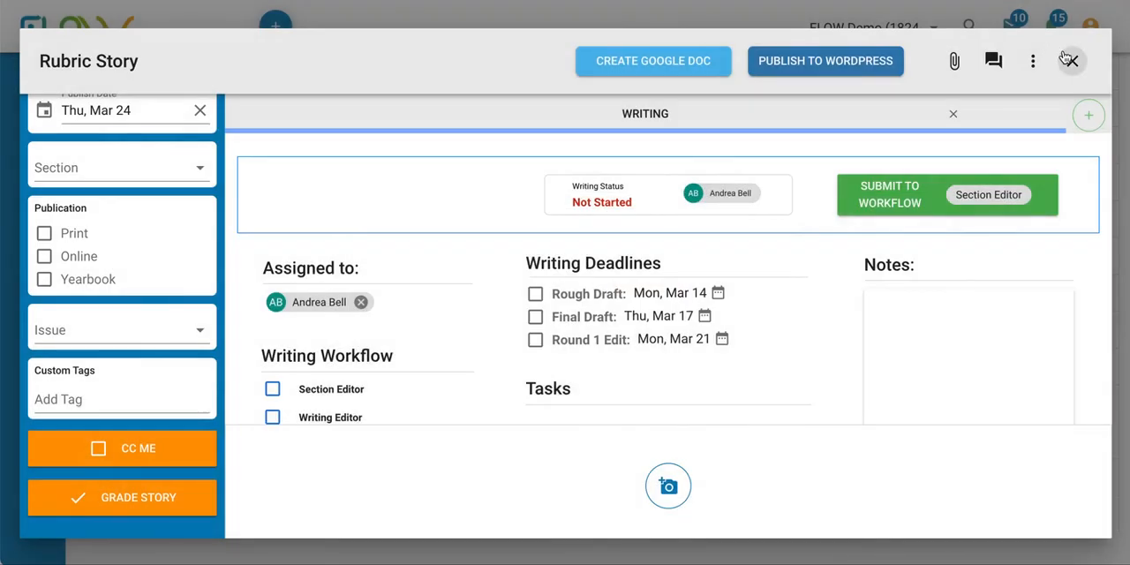
click(1070, 60)
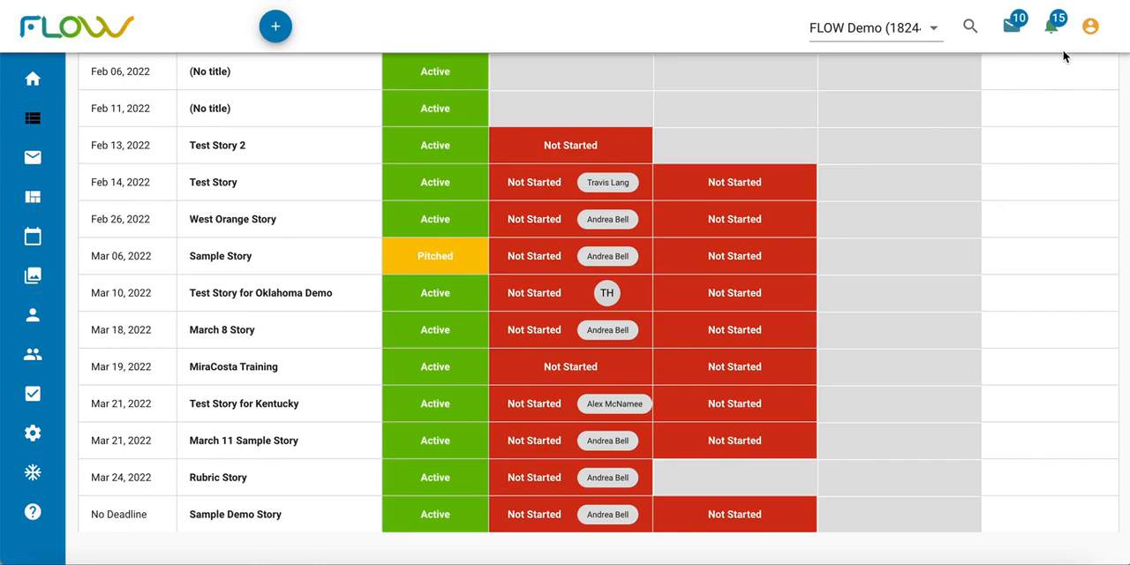
mouse_move(1064, 57)
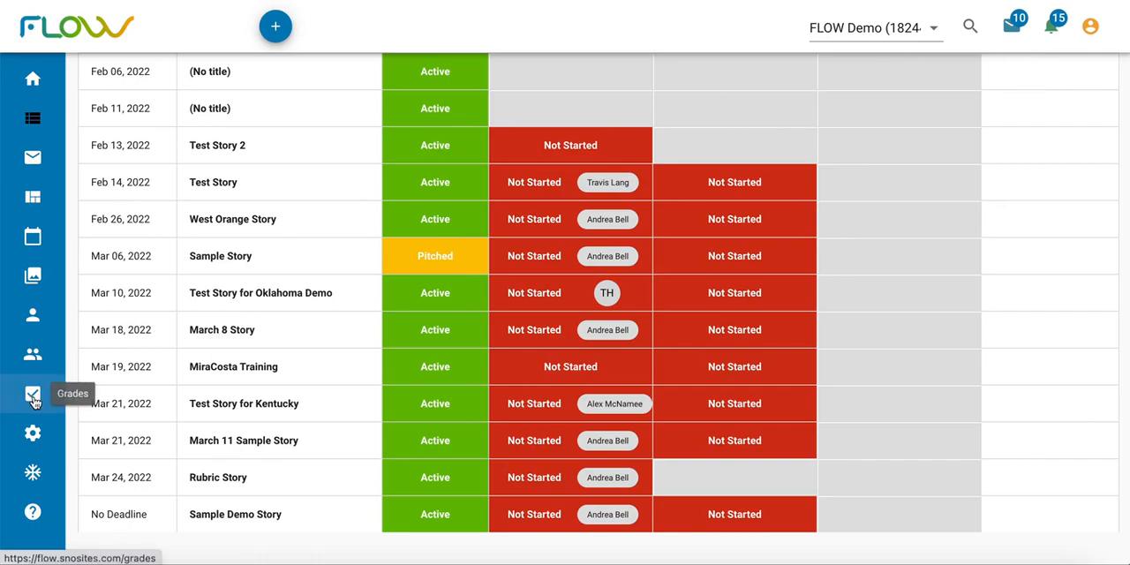
click(32, 393)
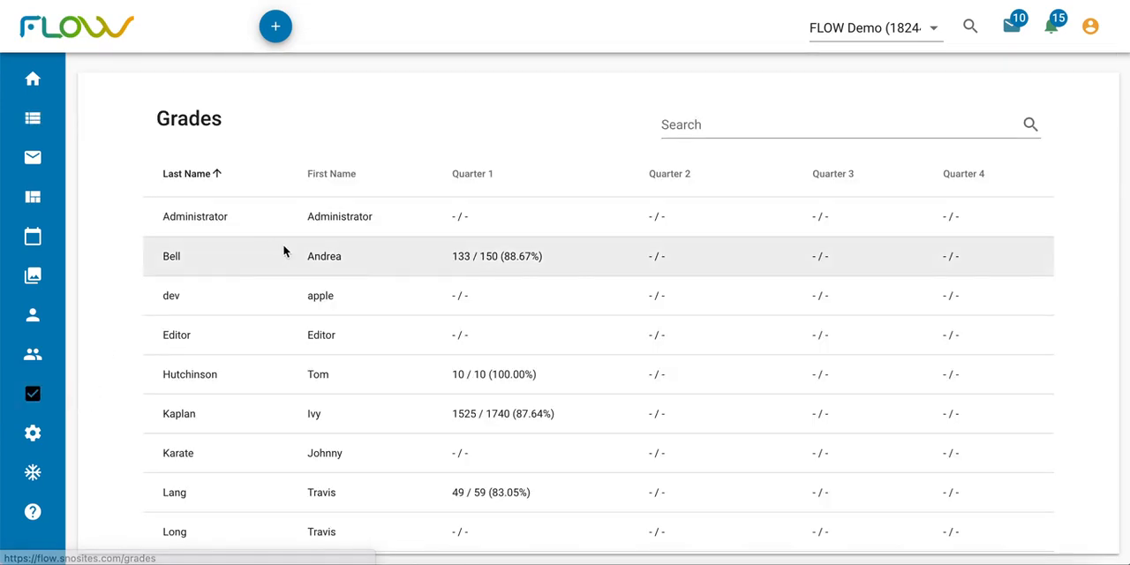
click(324, 256)
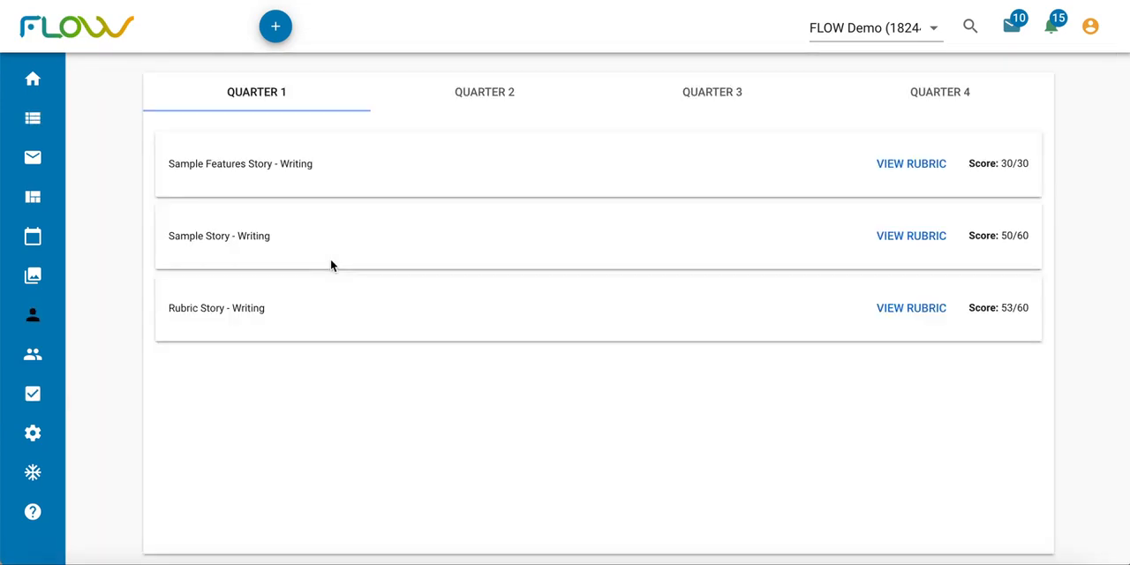
mouse_move(632, 318)
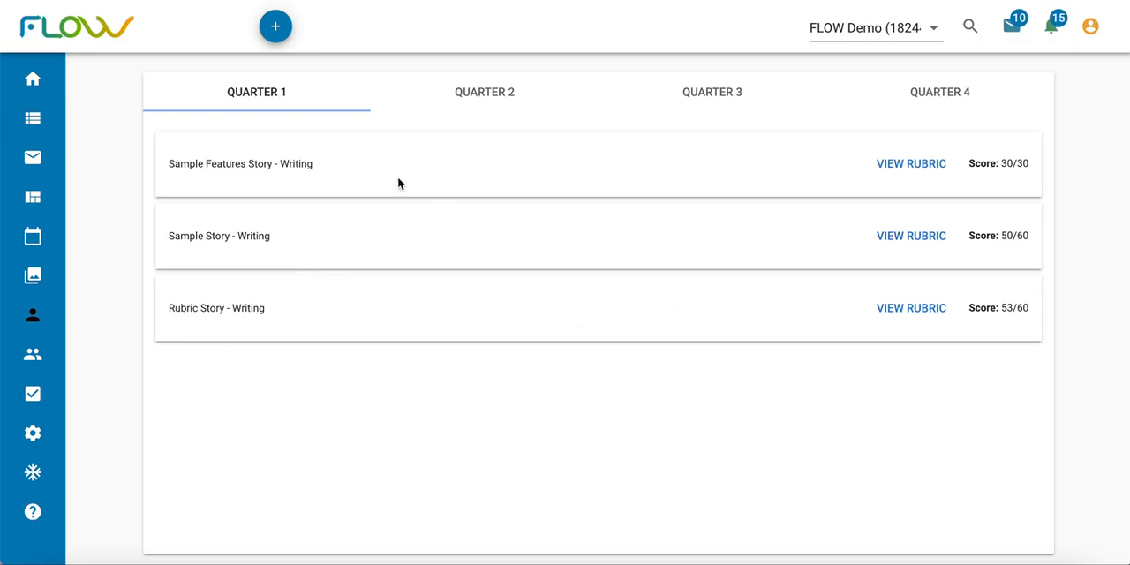
mouse_move(803, 457)
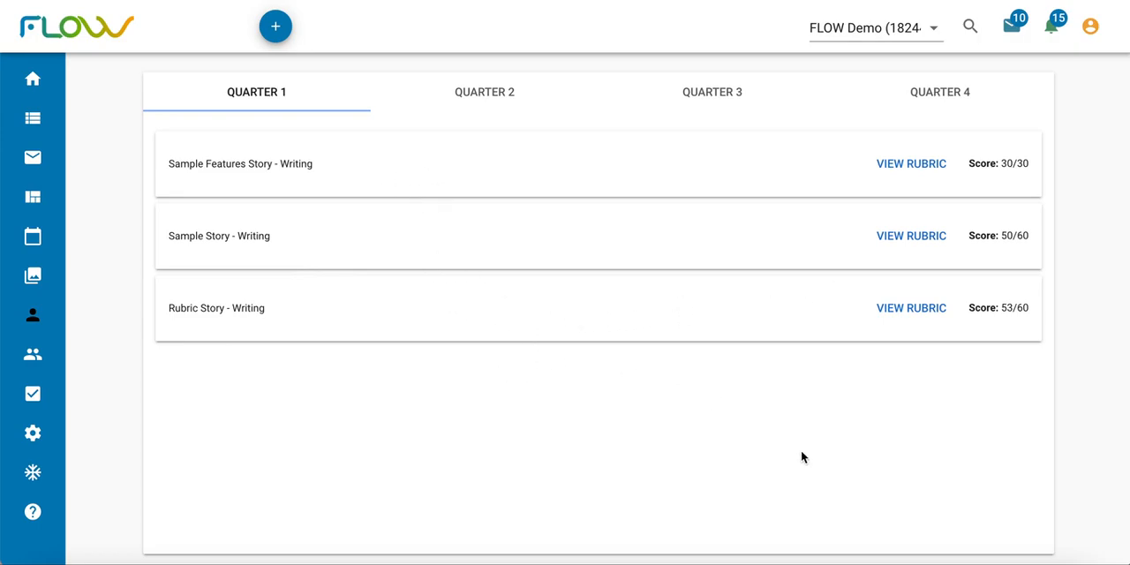
mouse_move(911, 307)
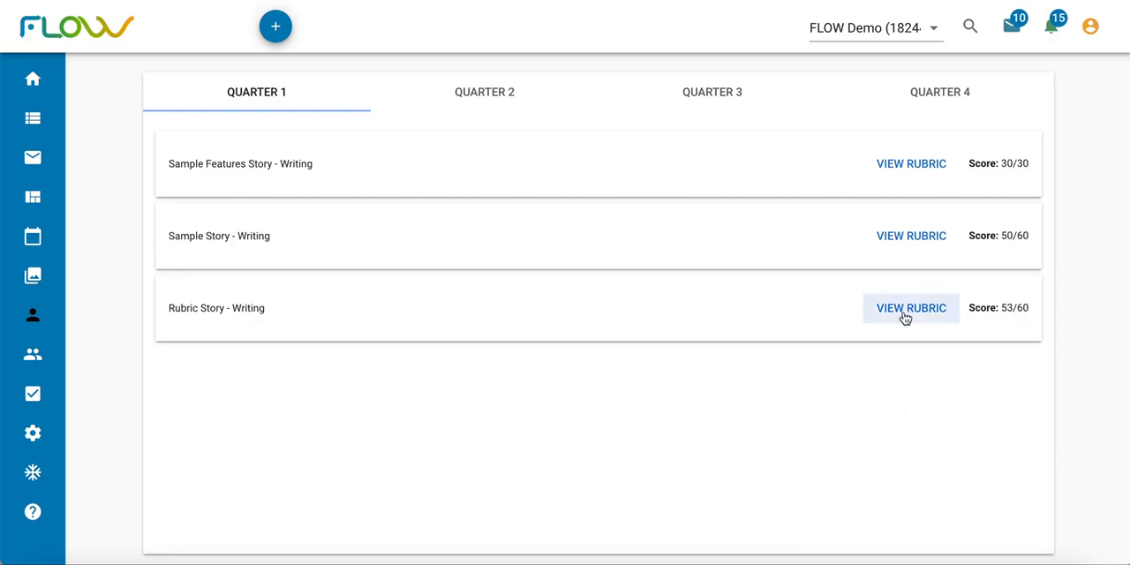
click(911, 307)
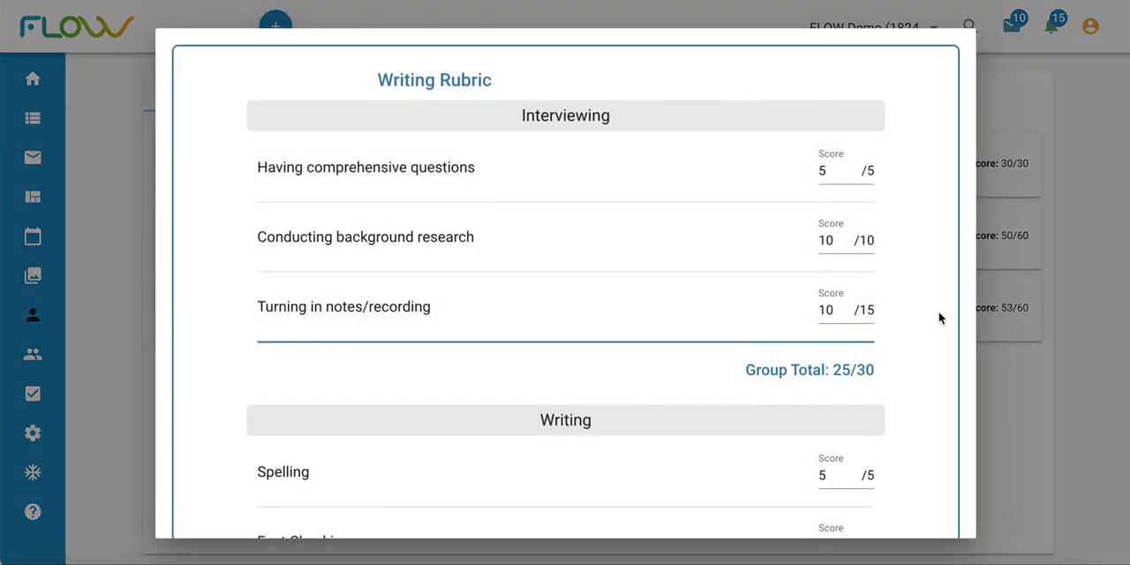
mouse_move(742, 183)
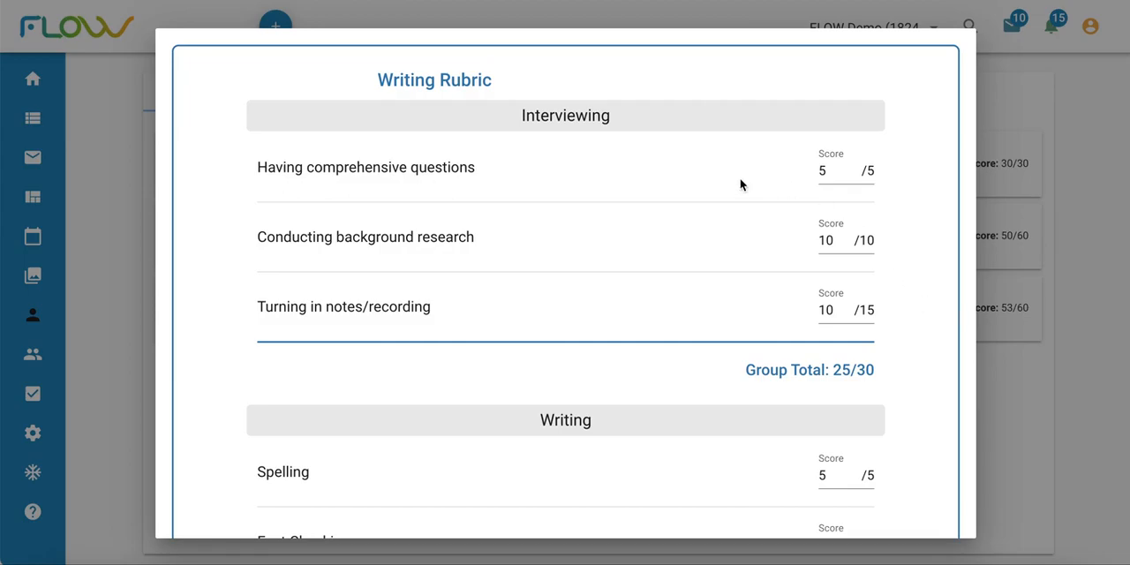
scroll(down, 3)
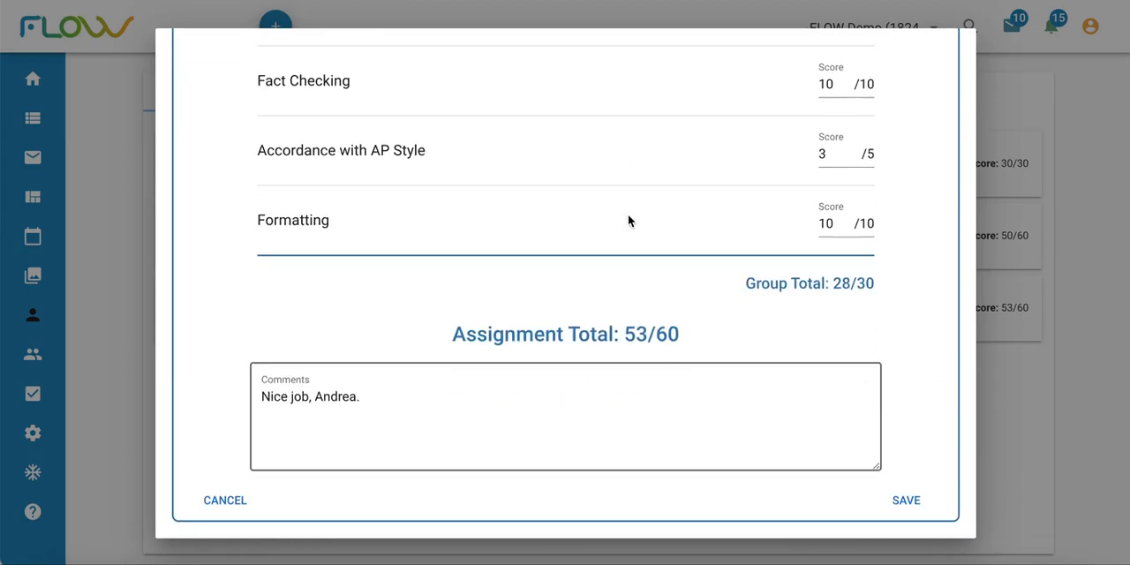